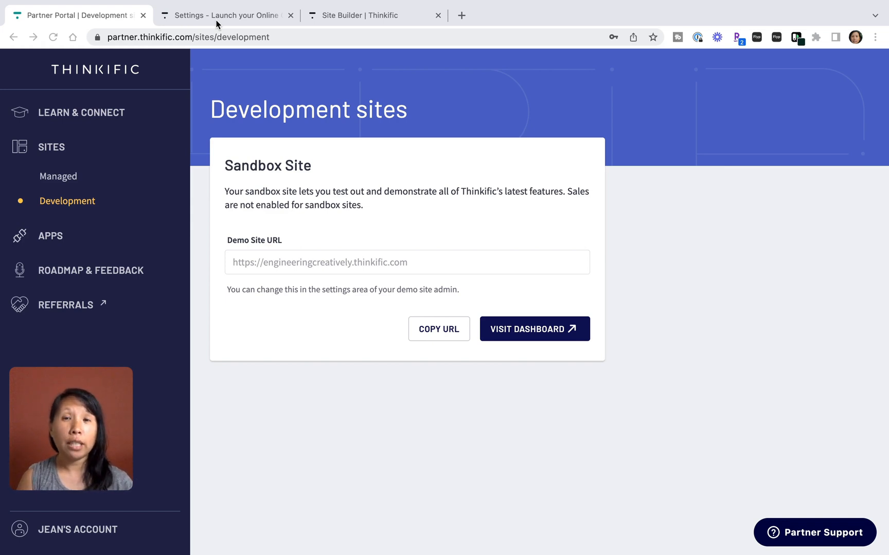
mouse_move(870, 311)
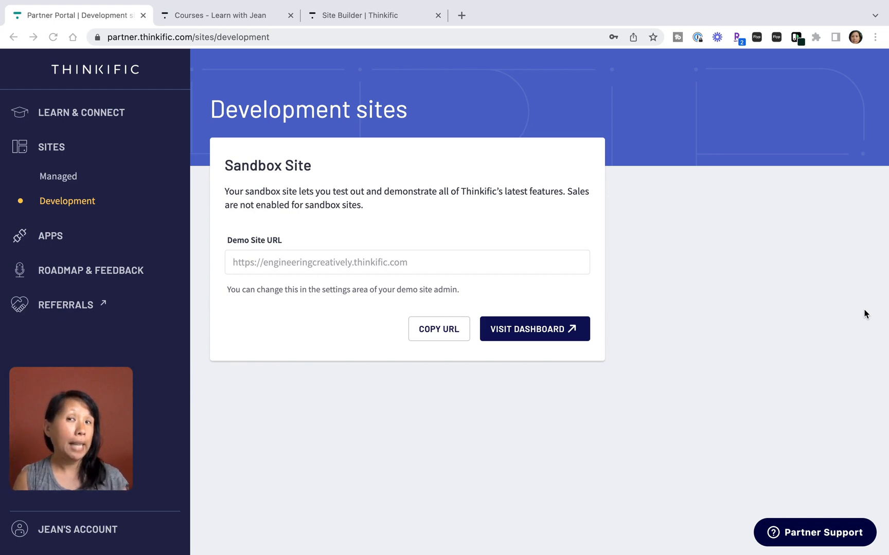
mouse_move(205, 33)
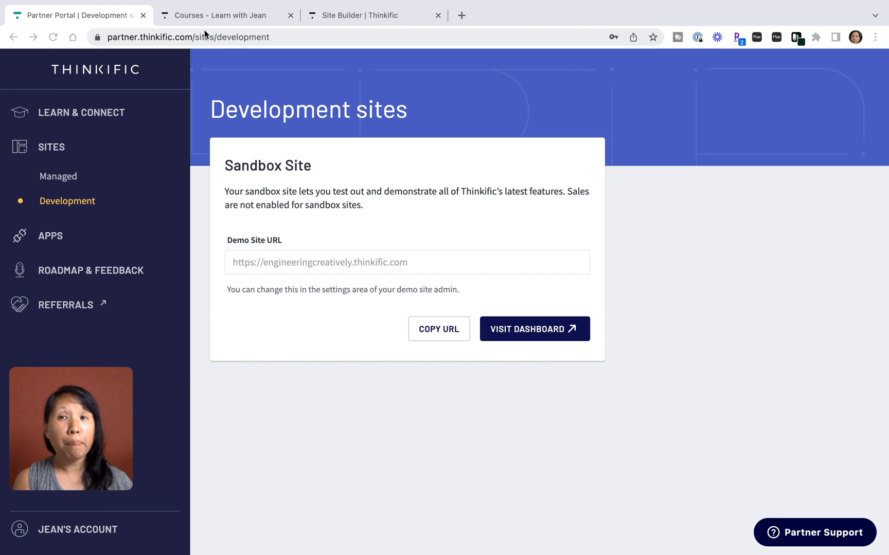
Switch from the Partner Portal to the 'Courses - Learn with Jean' site admin tab
left_click(225, 15)
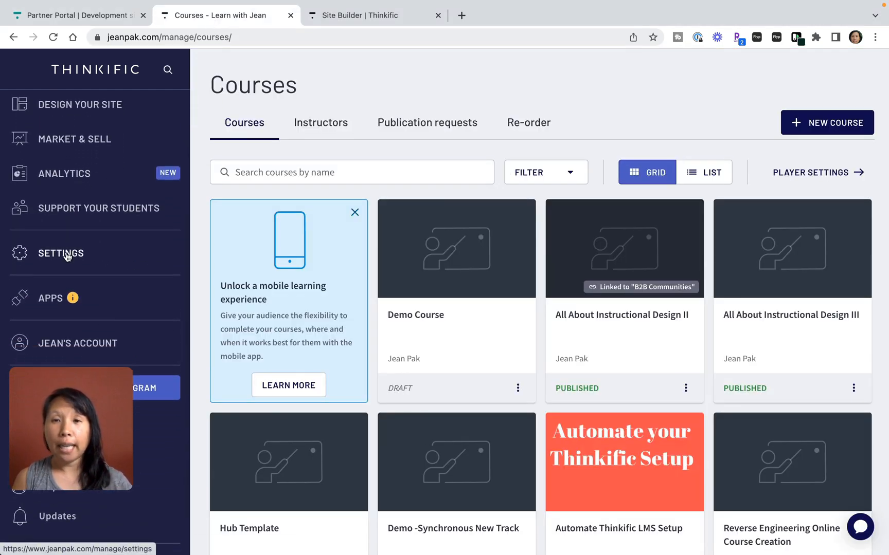
Go to Settings > Payments and view the Thinkific Payments verification and payout details
left_click(61, 254)
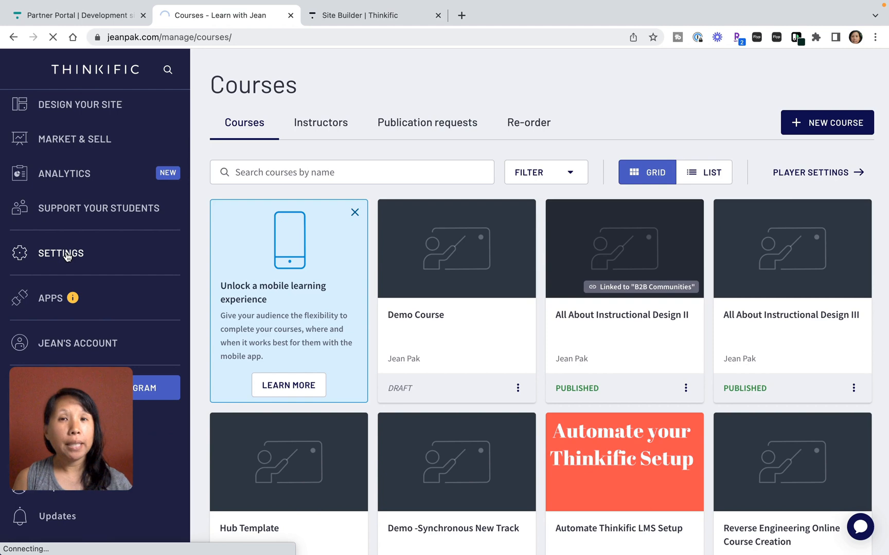
left_click(61, 253)
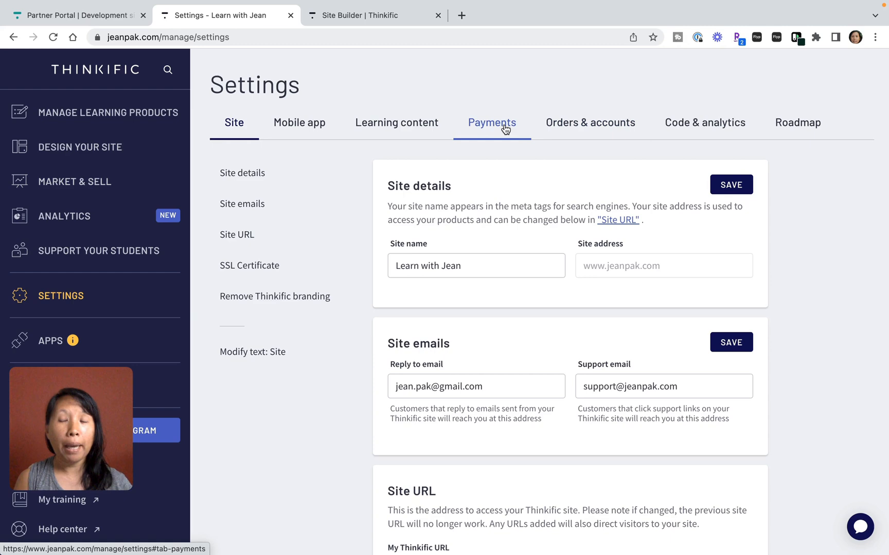
left_click(491, 122)
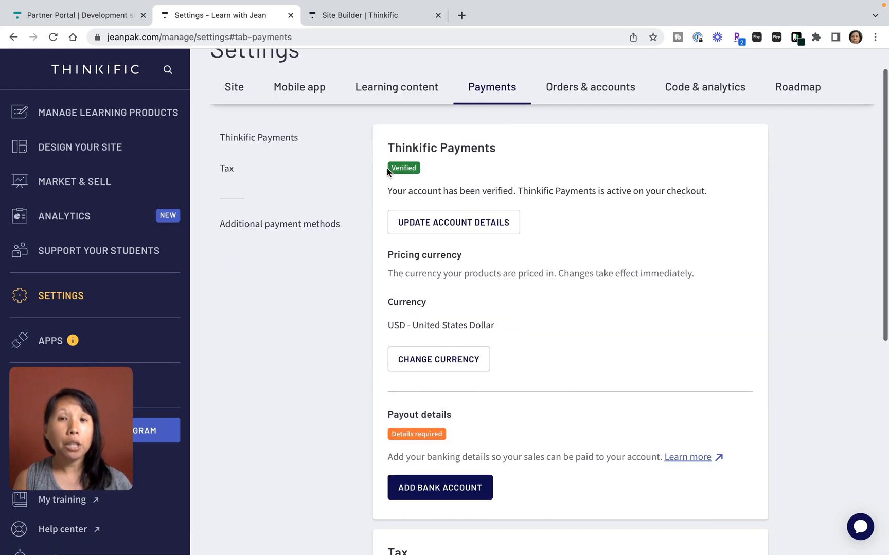
mouse_move(259, 137)
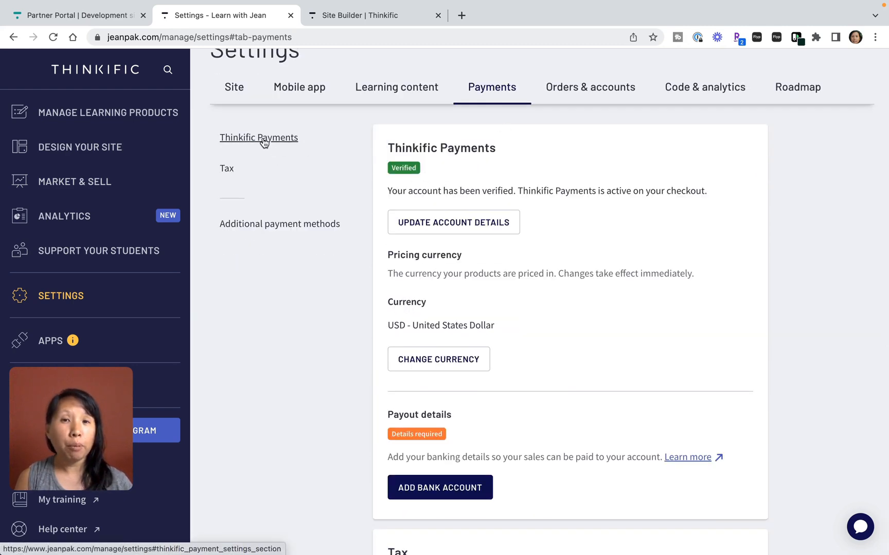
left_click(258, 138)
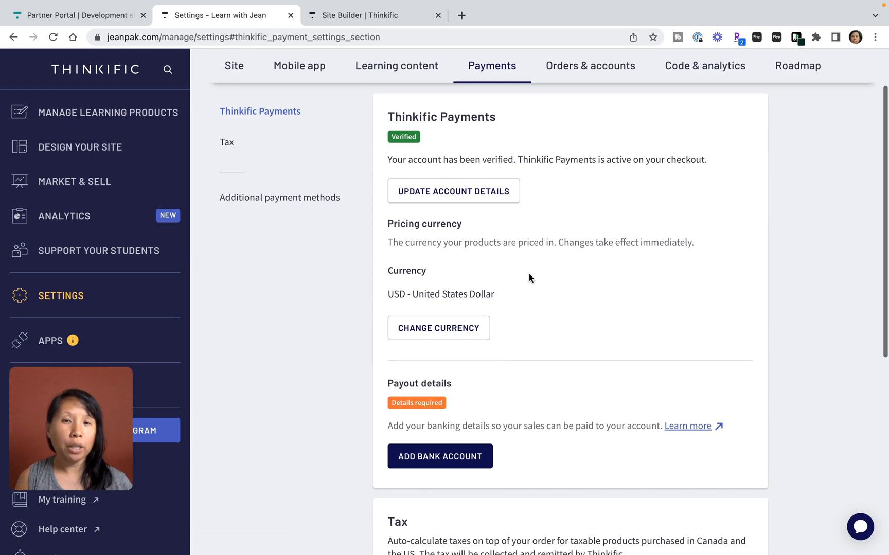
scroll("down", 3)
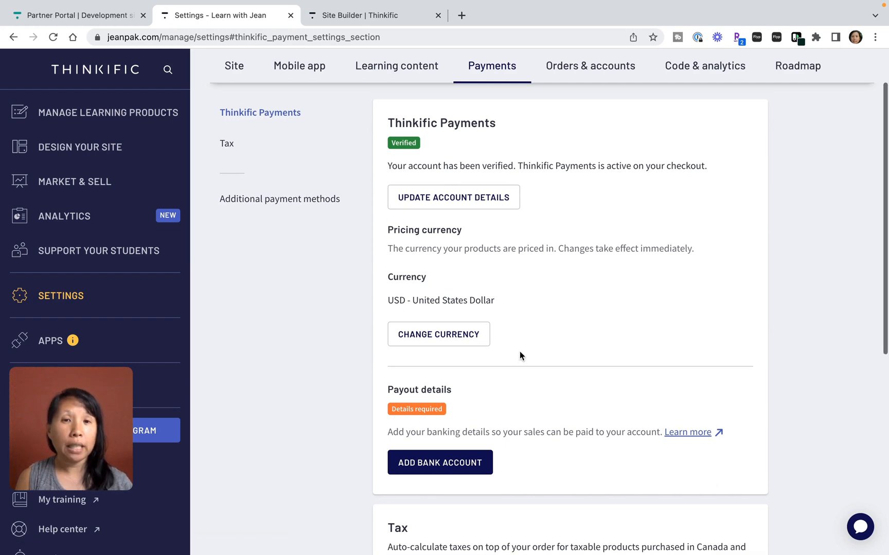
Jump to the Tax section and highlight the Community access category name
left_click(226, 144)
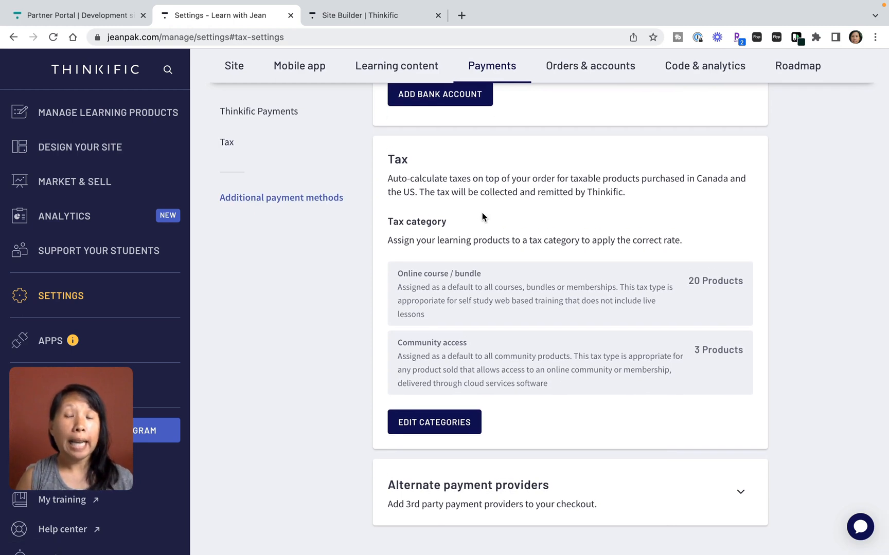
mouse_move(570, 280)
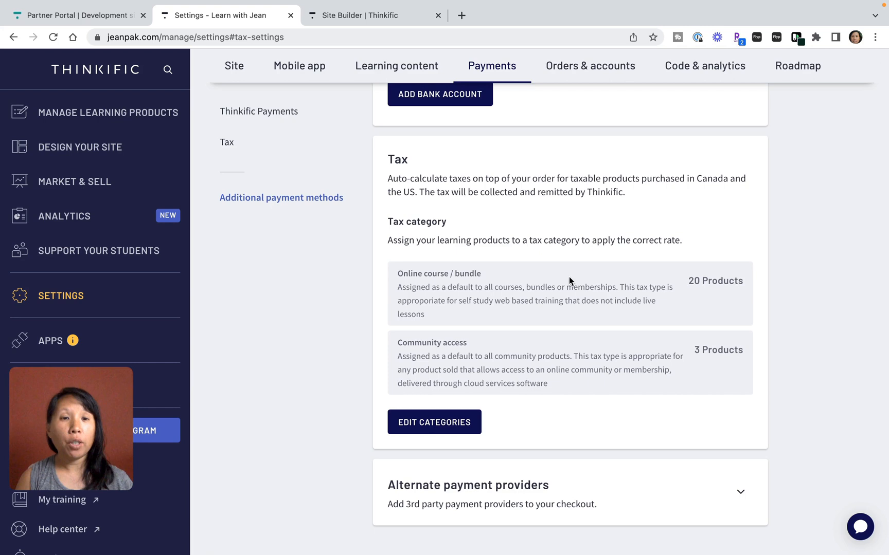
mouse_move(483, 240)
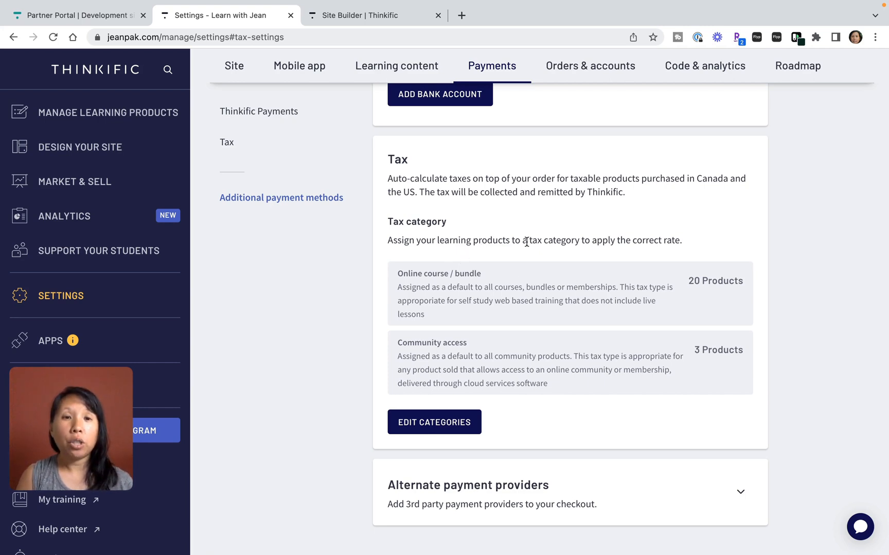
mouse_move(490, 282)
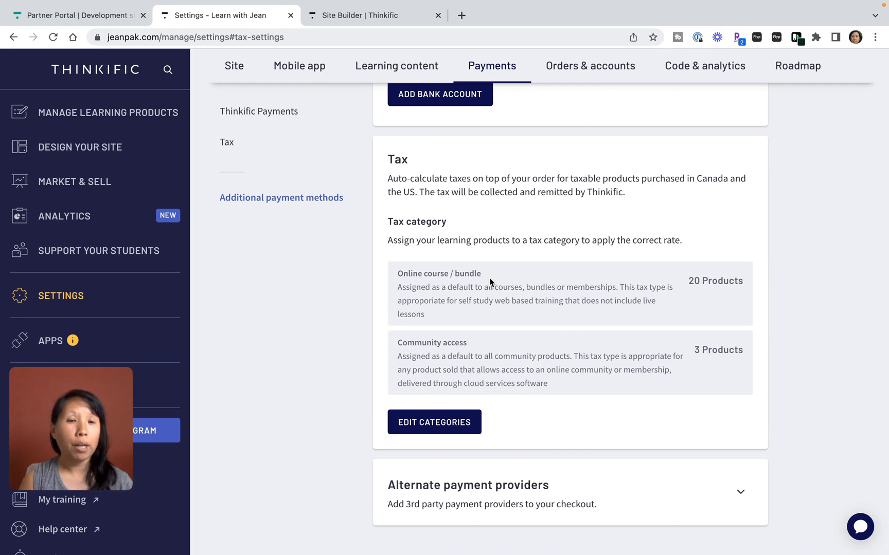
mouse_move(458, 287)
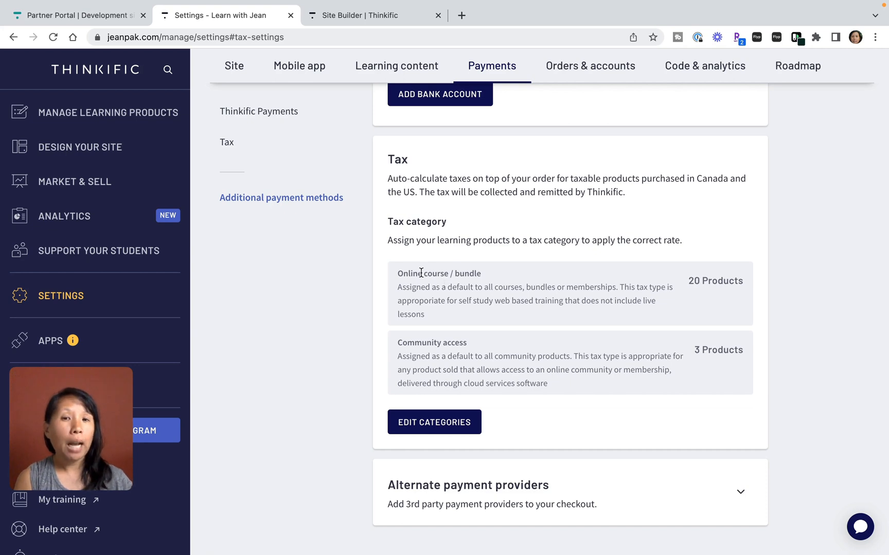
double_click(408, 273)
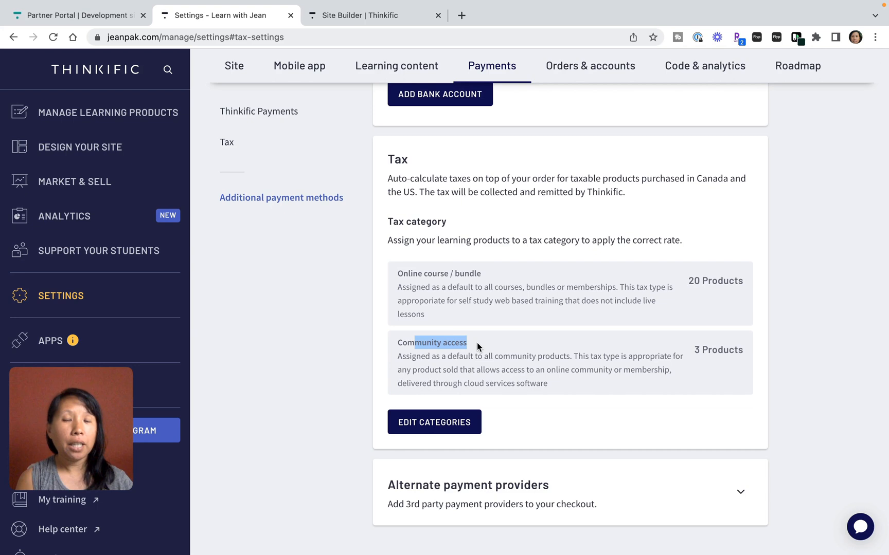
mouse_move(669, 288)
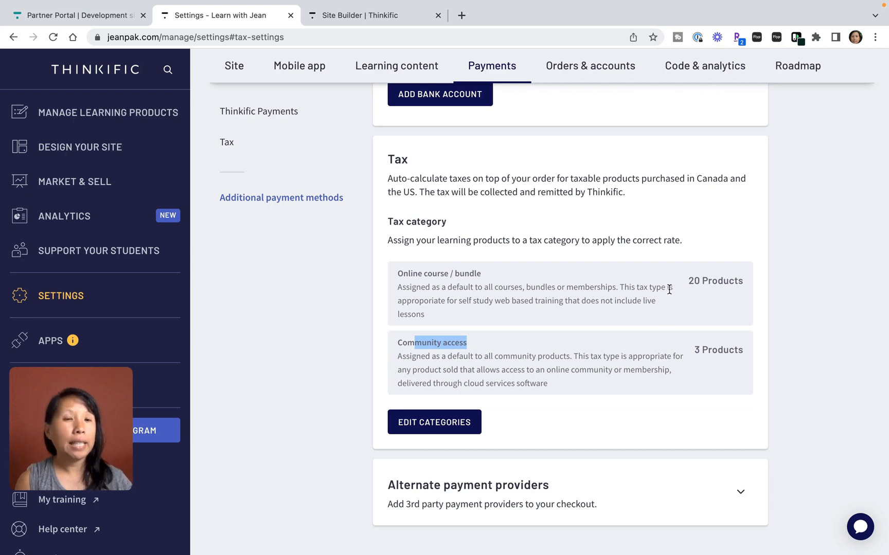
mouse_move(735, 303)
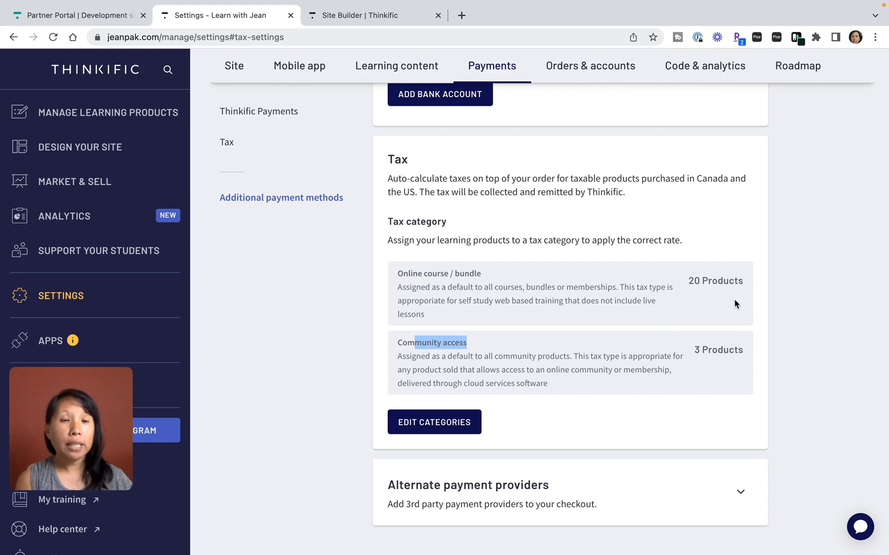
mouse_move(434, 423)
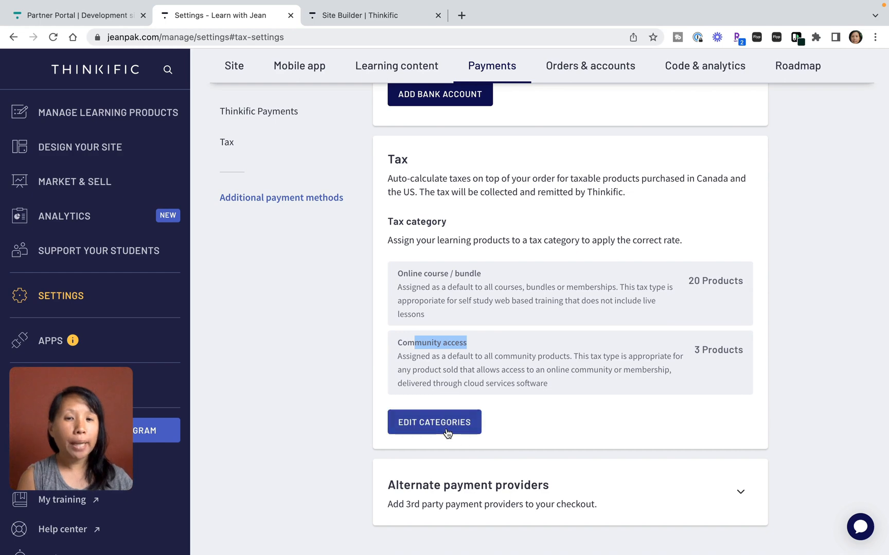
Open Edit Categories and view tax category choices for Demo -Synchronous New Track
left_click(434, 422)
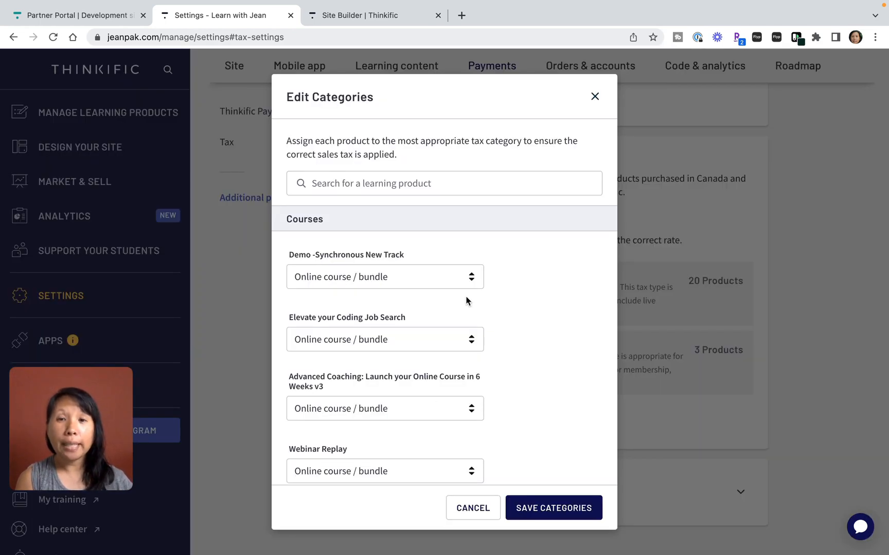
scroll("down", 3)
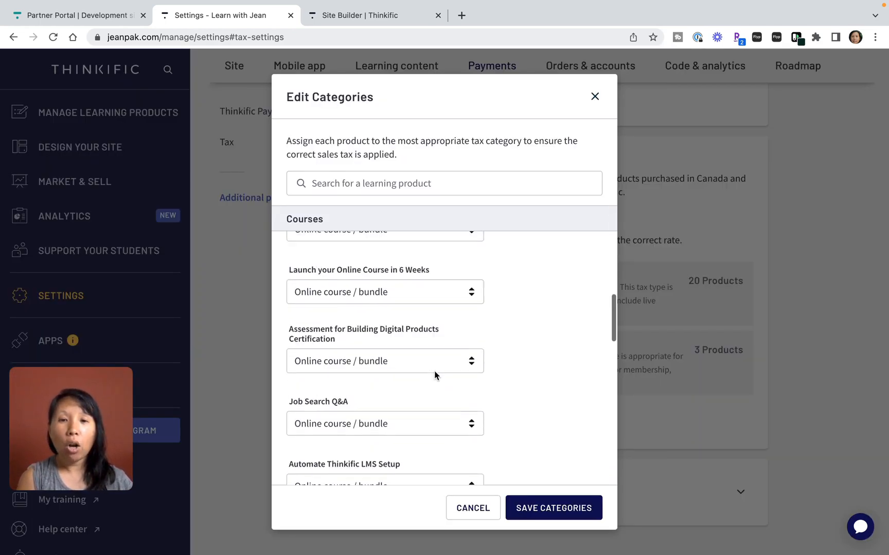
scroll("down", 3)
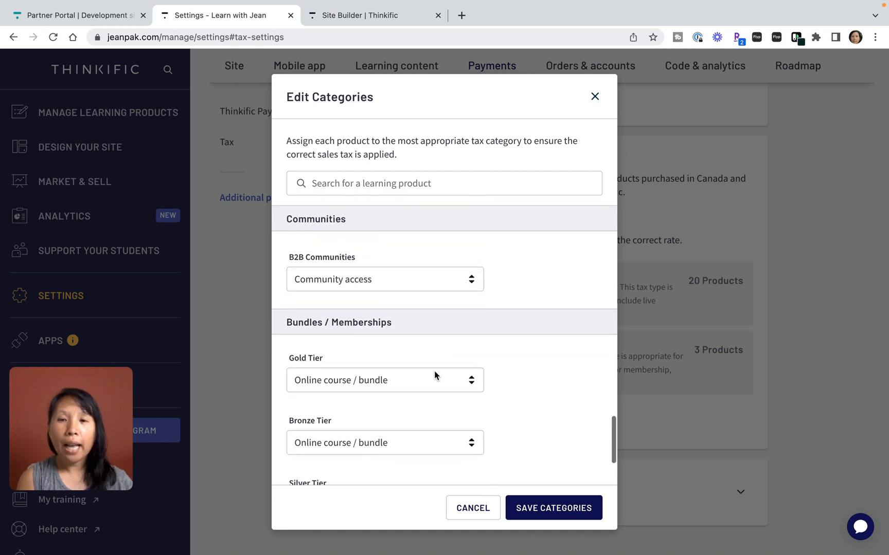
scroll("up", 3)
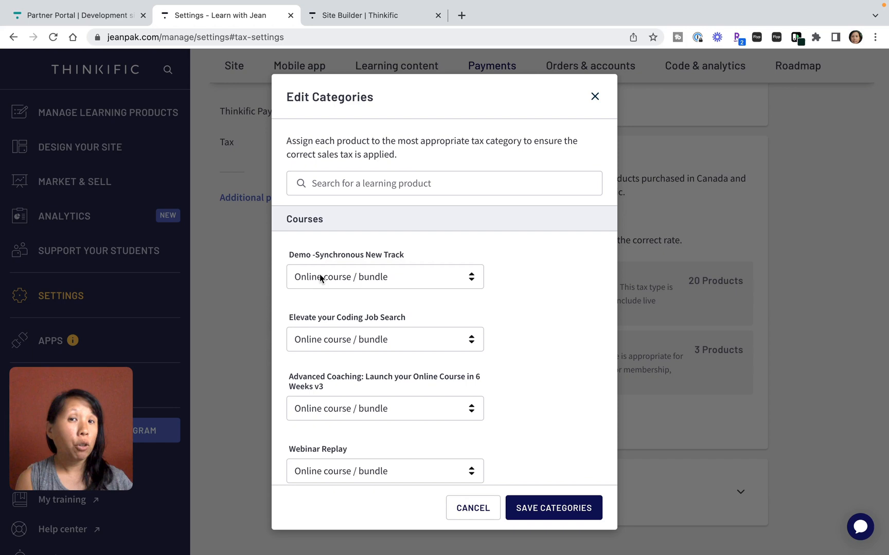
left_click(384, 277)
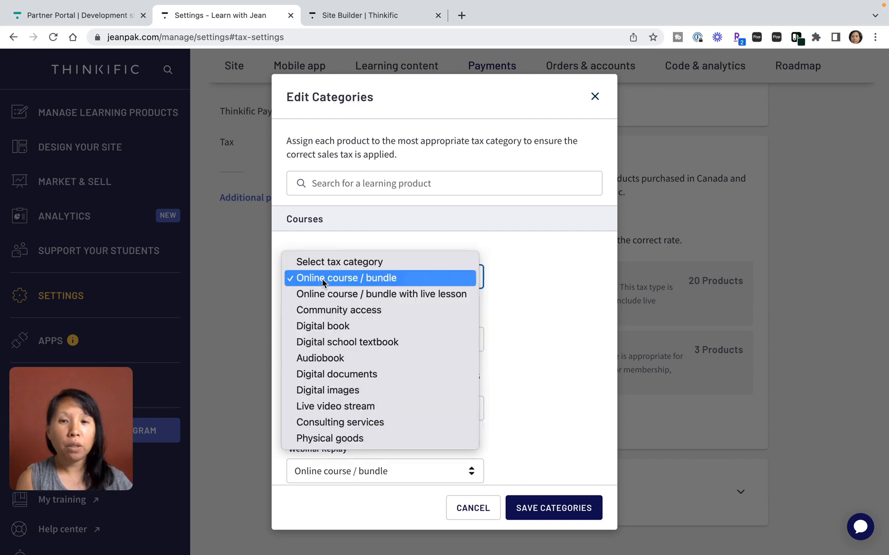
mouse_move(346, 342)
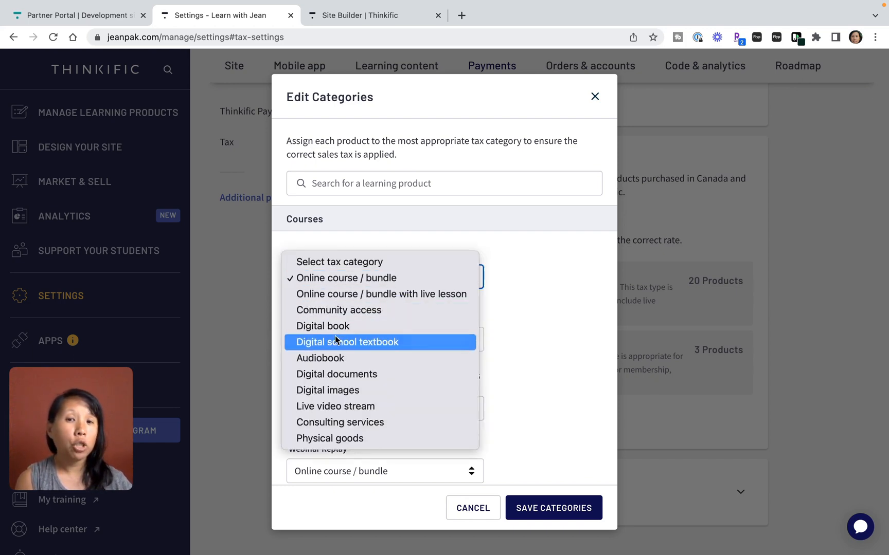
mouse_move(320, 358)
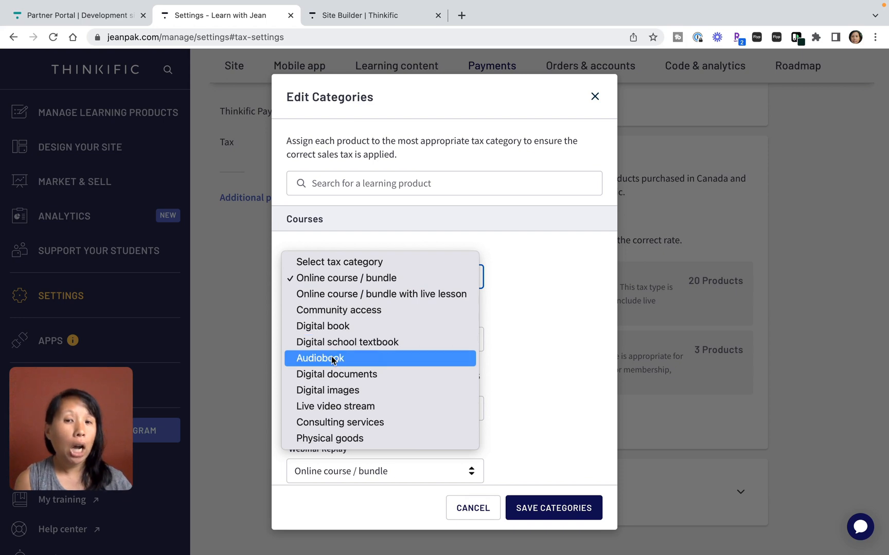
mouse_move(343, 374)
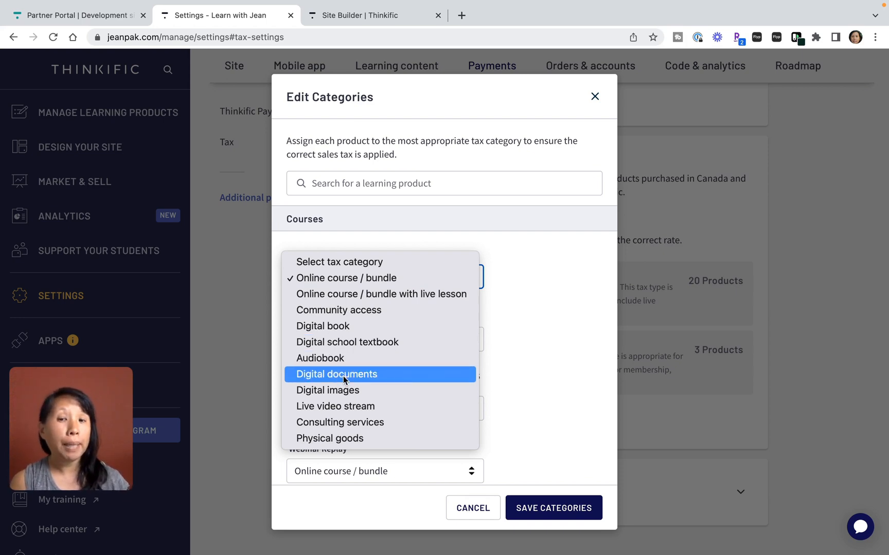
mouse_move(342, 389)
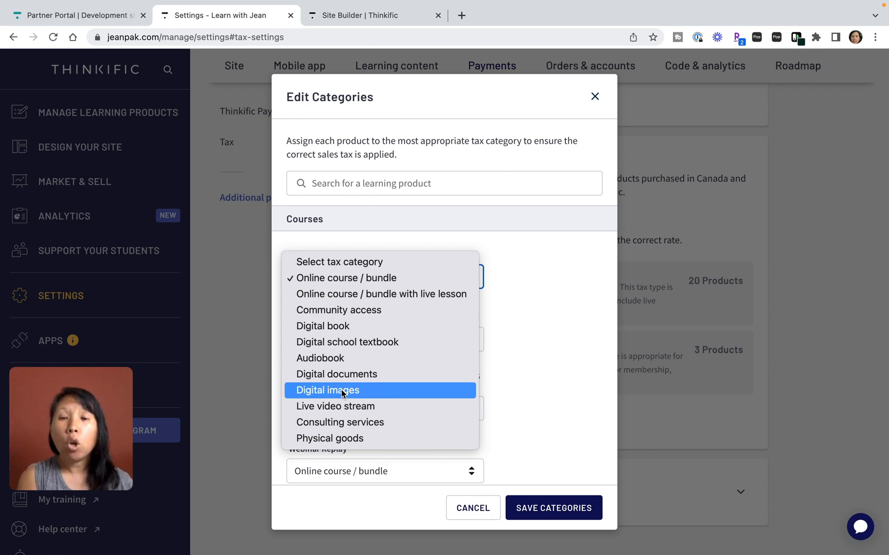
mouse_move(335, 407)
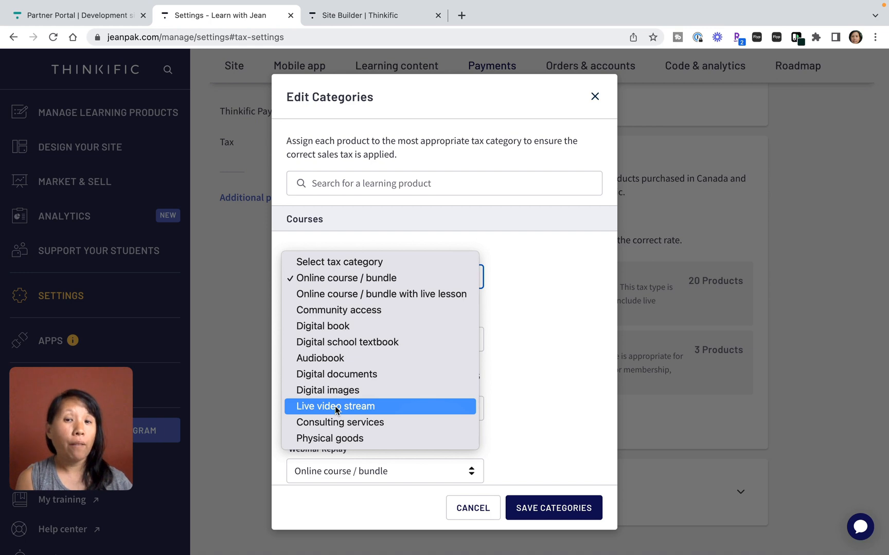
mouse_move(339, 422)
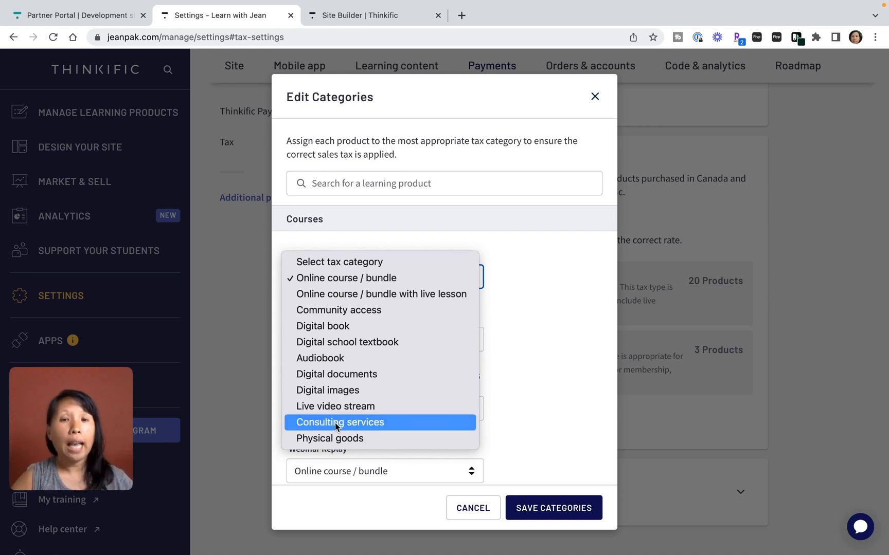
mouse_move(330, 438)
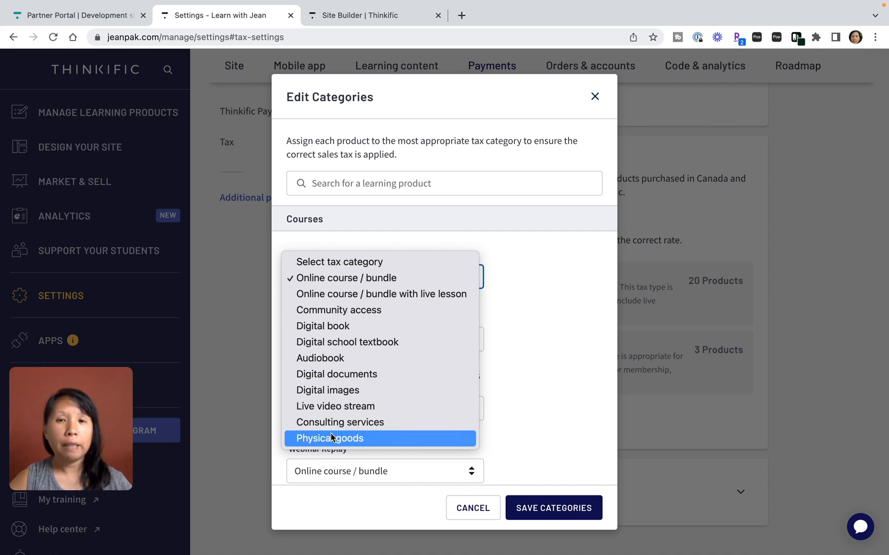
mouse_move(355, 390)
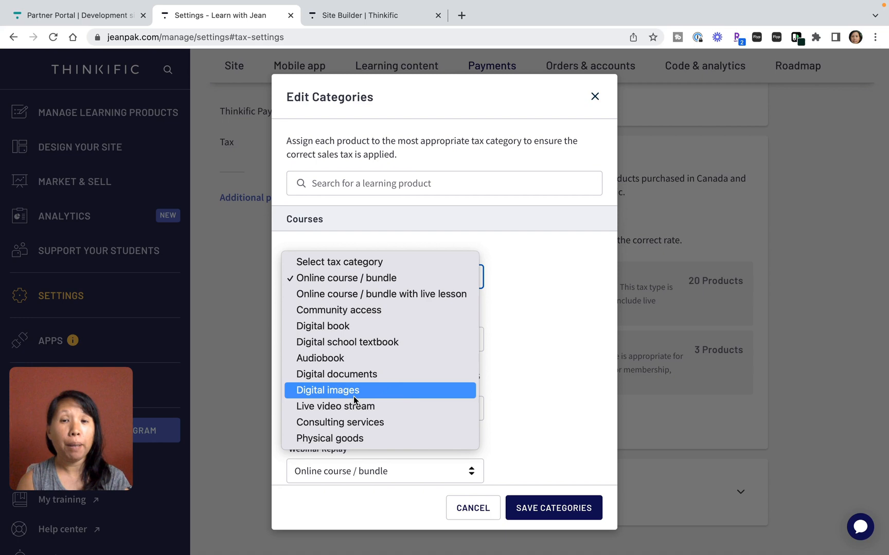
mouse_move(509, 321)
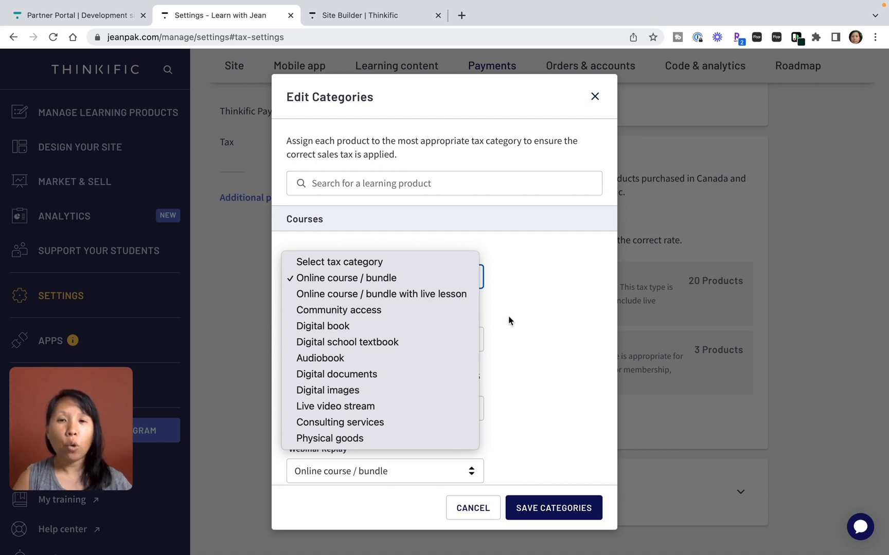
left_click(345, 278)
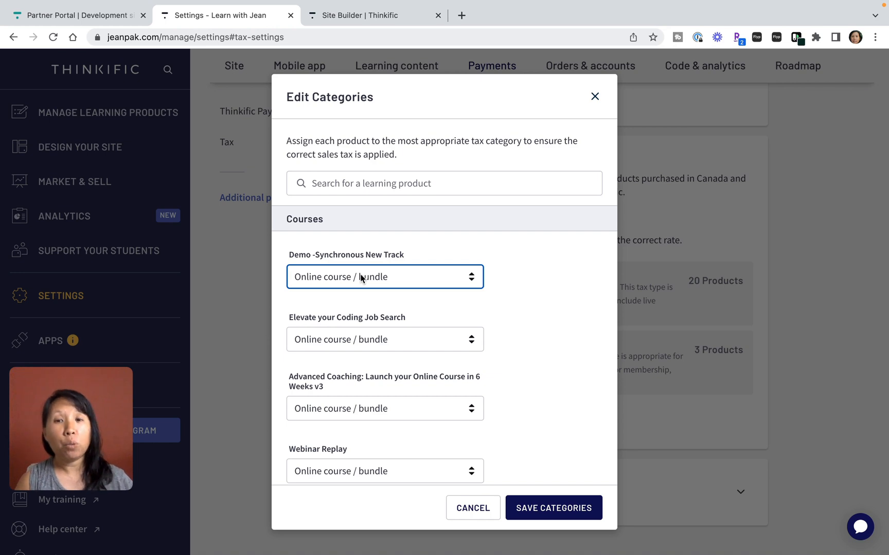
mouse_move(437, 389)
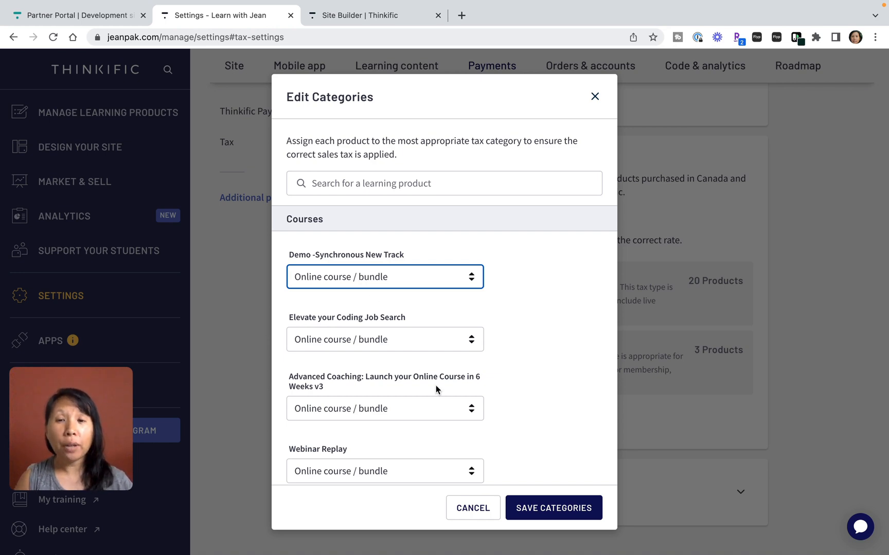
scroll("down", 3)
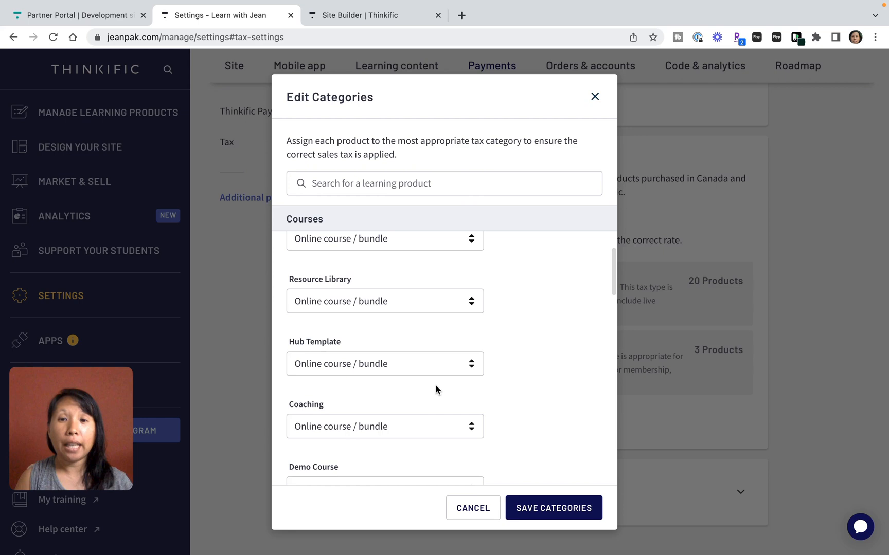
scroll("down", 3)
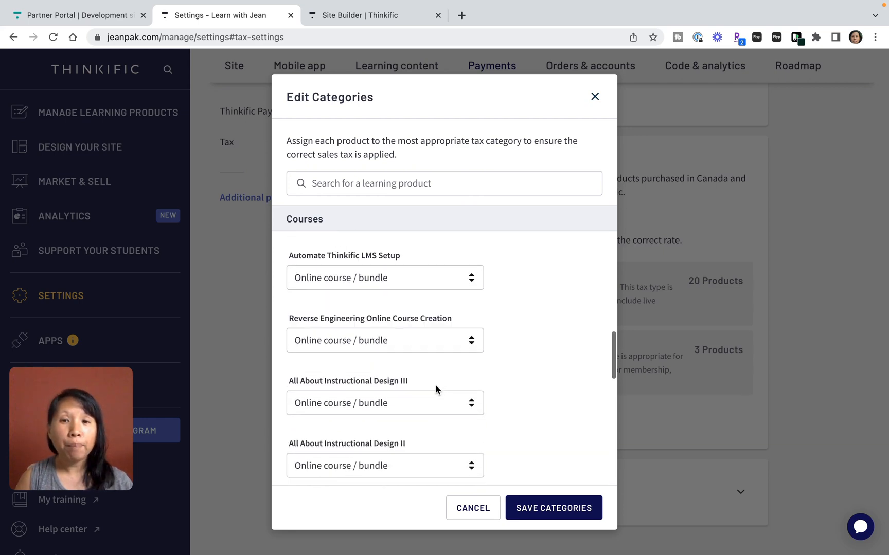
scroll("down", 3)
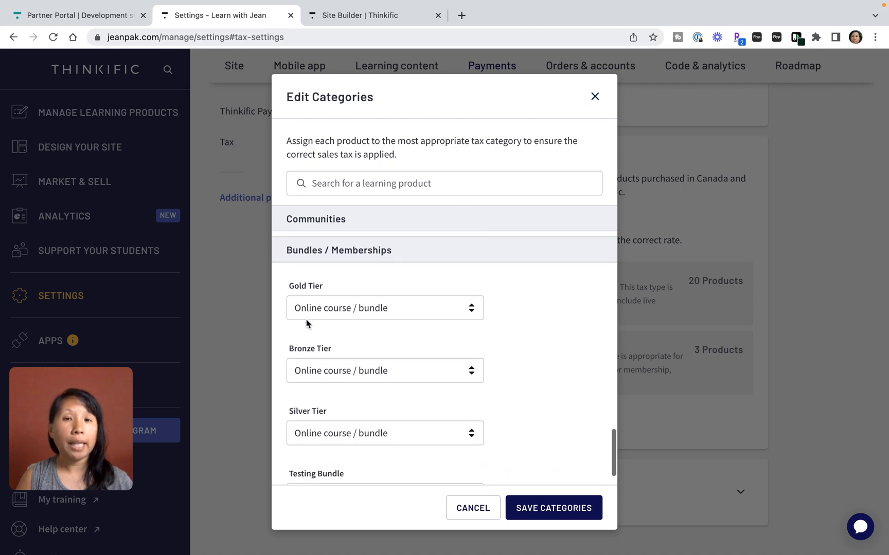
left_click(384, 308)
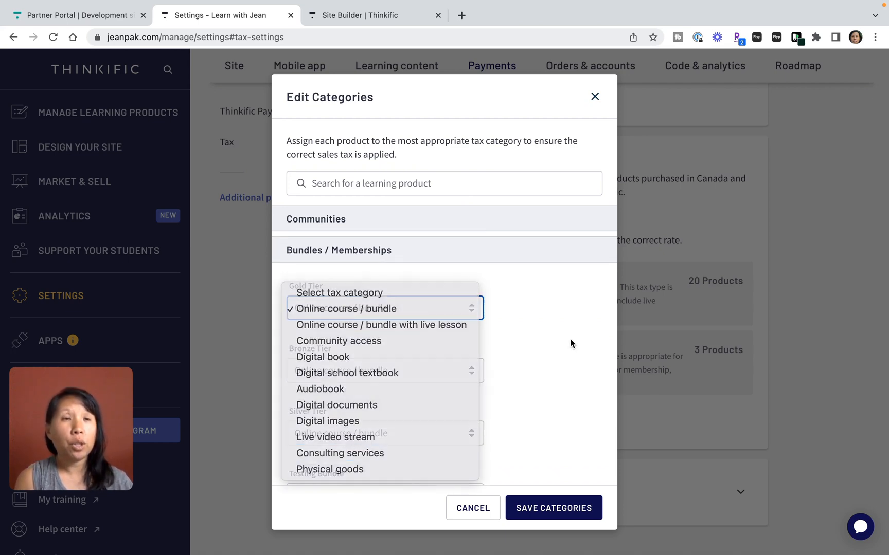
left_click(346, 308)
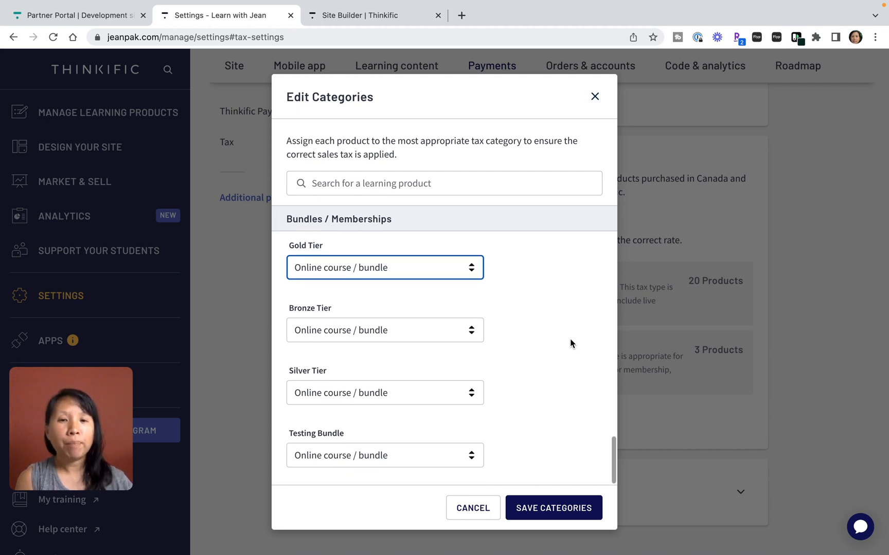
scroll("up", 3)
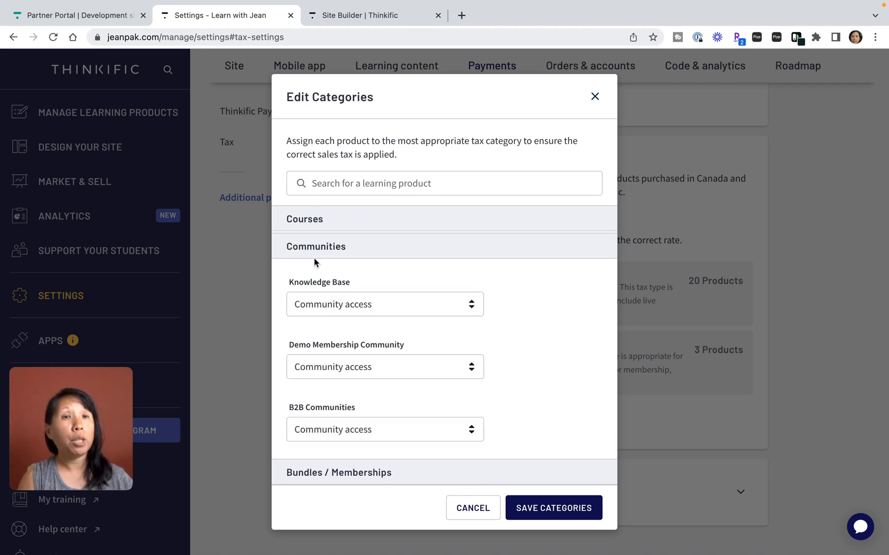
mouse_move(326, 284)
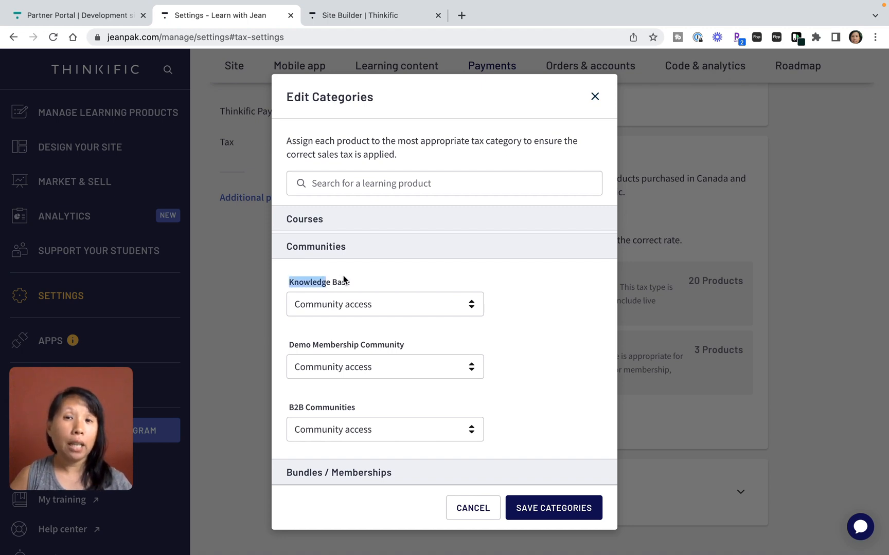
mouse_move(358, 306)
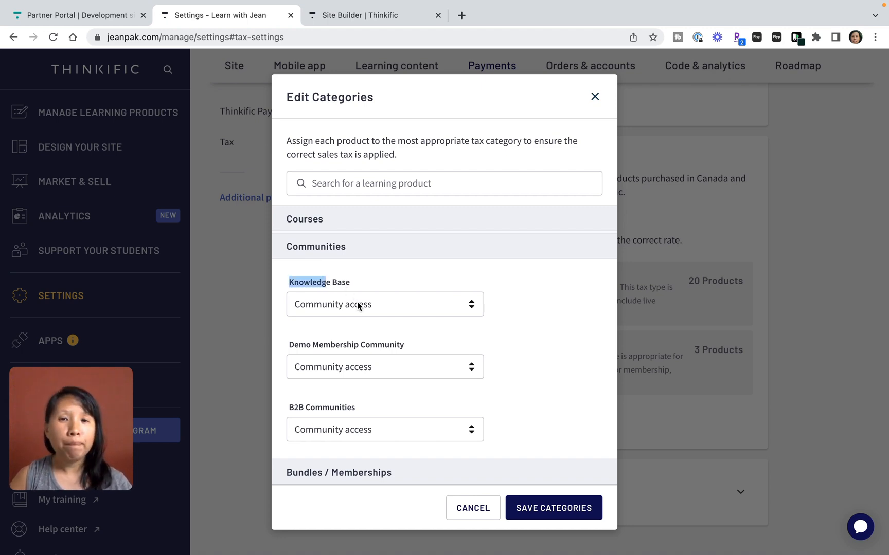
left_click(385, 304)
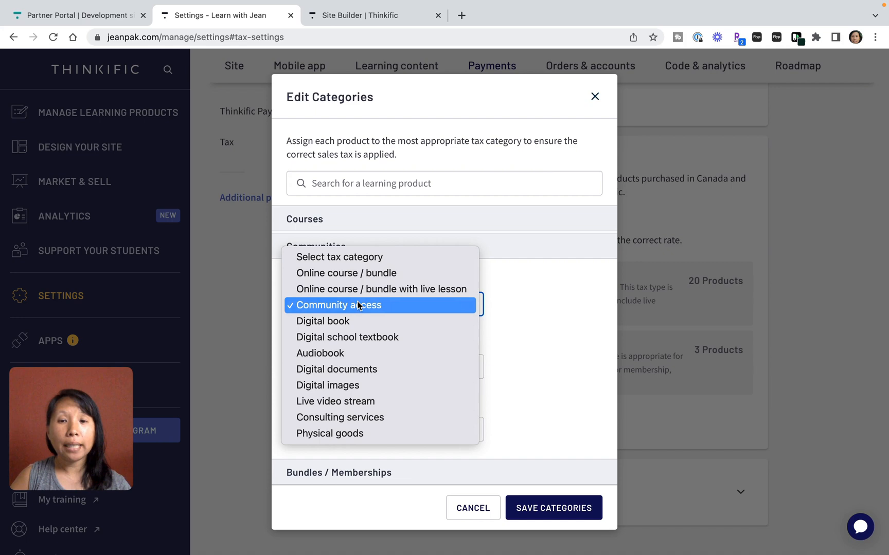
left_click(336, 305)
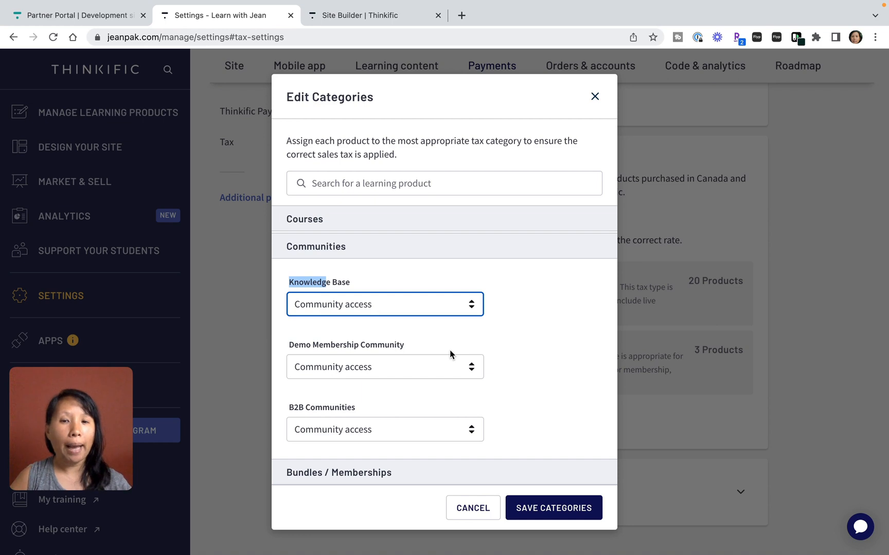
mouse_move(500, 356)
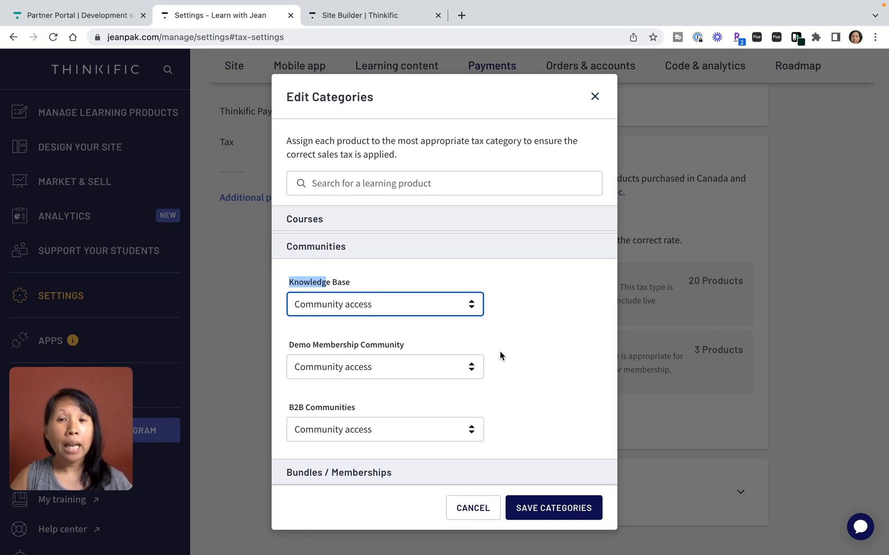
scroll("down", 3)
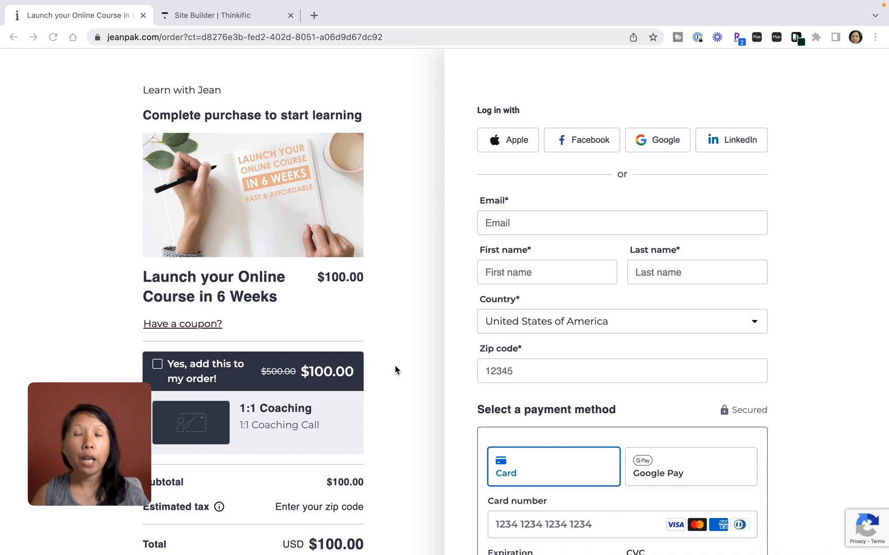
mouse_move(380, 310)
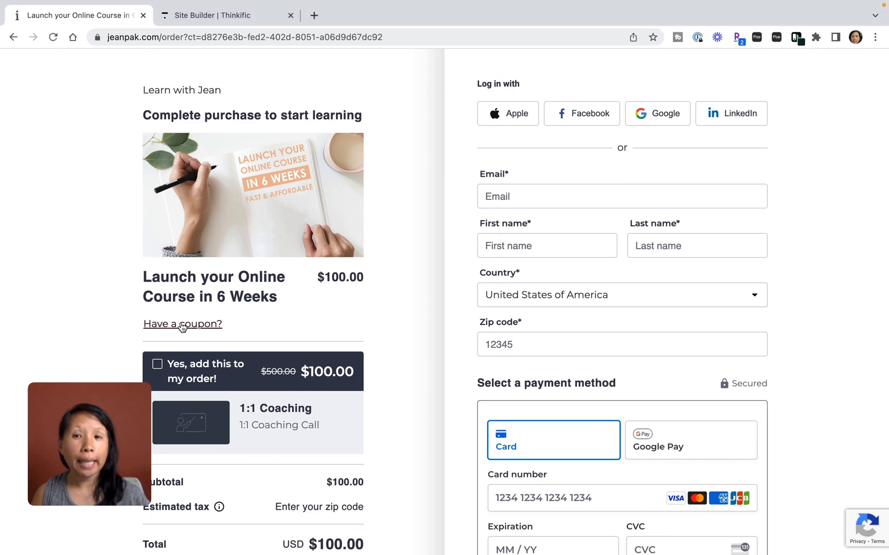
Reveal the coupon code field, then scroll down to the 1:1 Coaching order bump
left_click(182, 324)
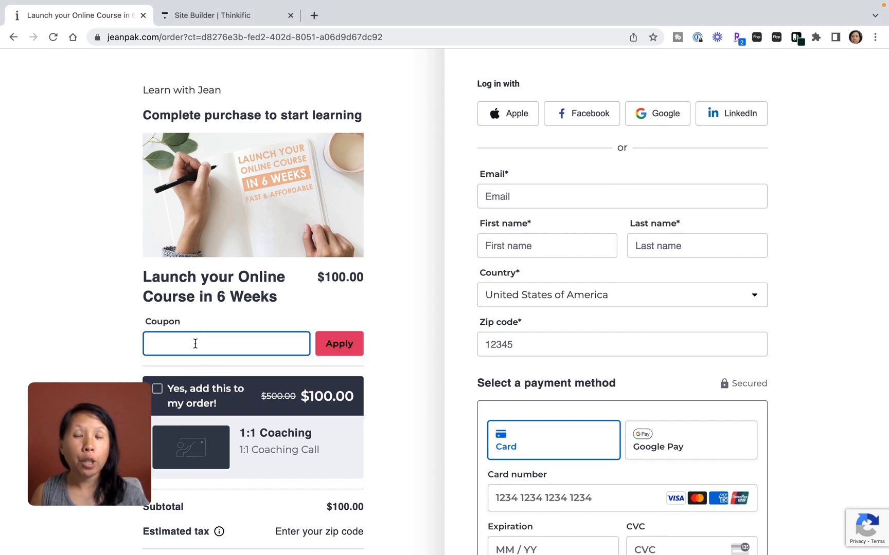
scroll("down", 3)
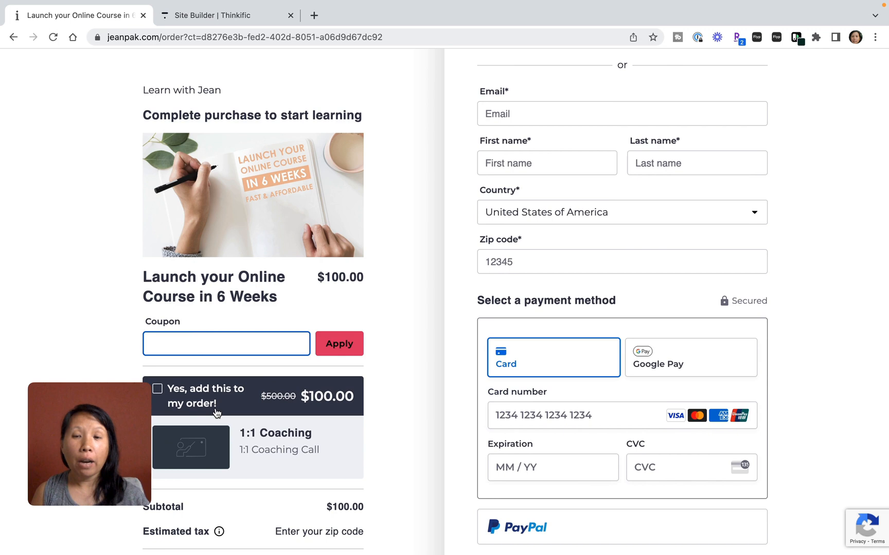
mouse_move(284, 436)
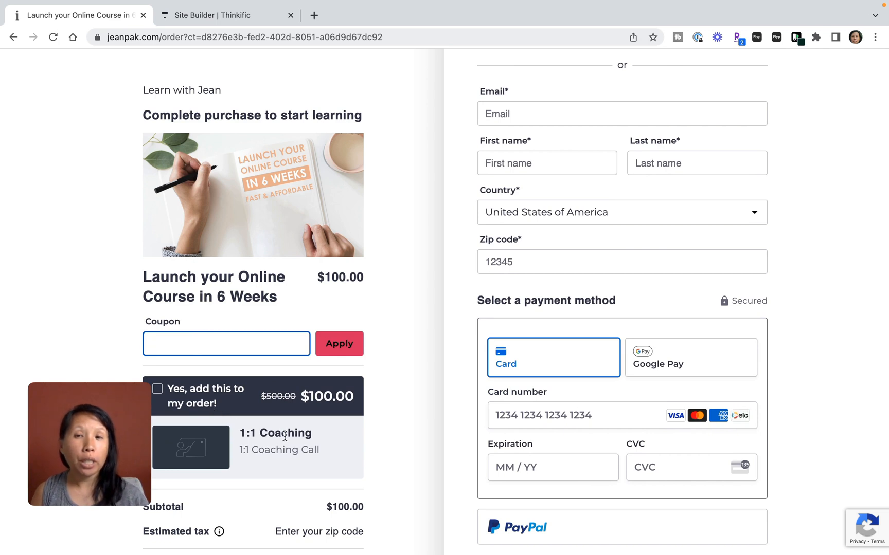
mouse_move(287, 215)
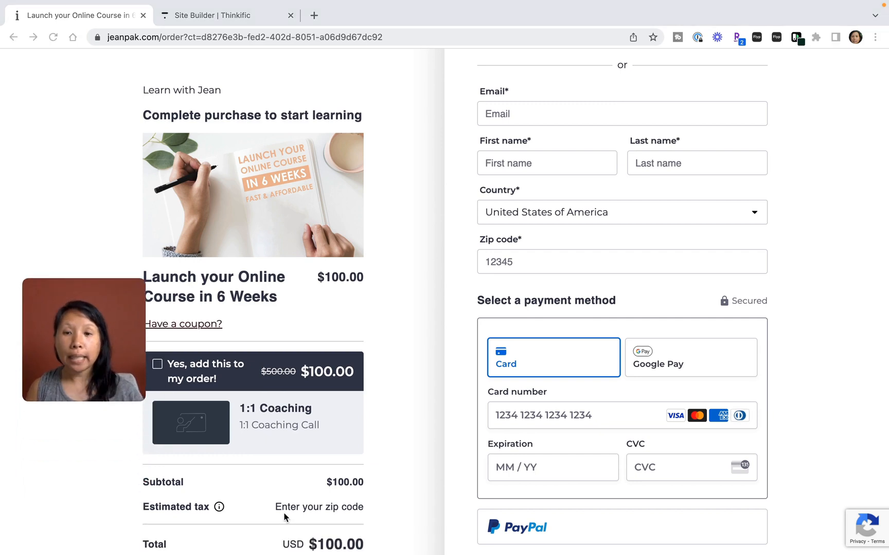
scroll("down", 3)
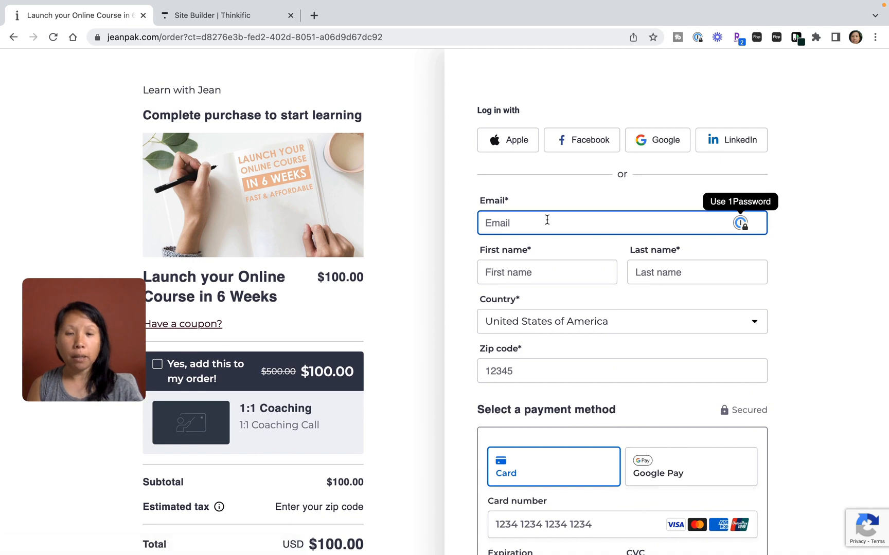
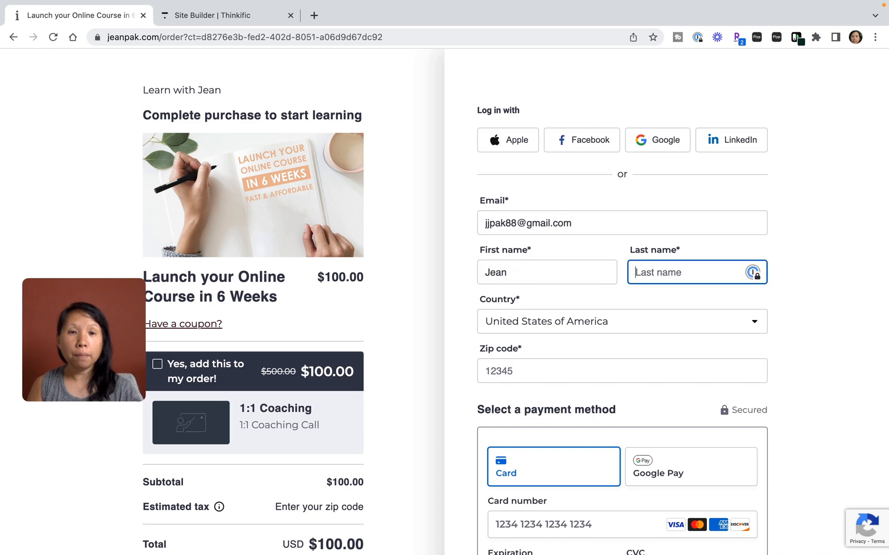
type("Pak")
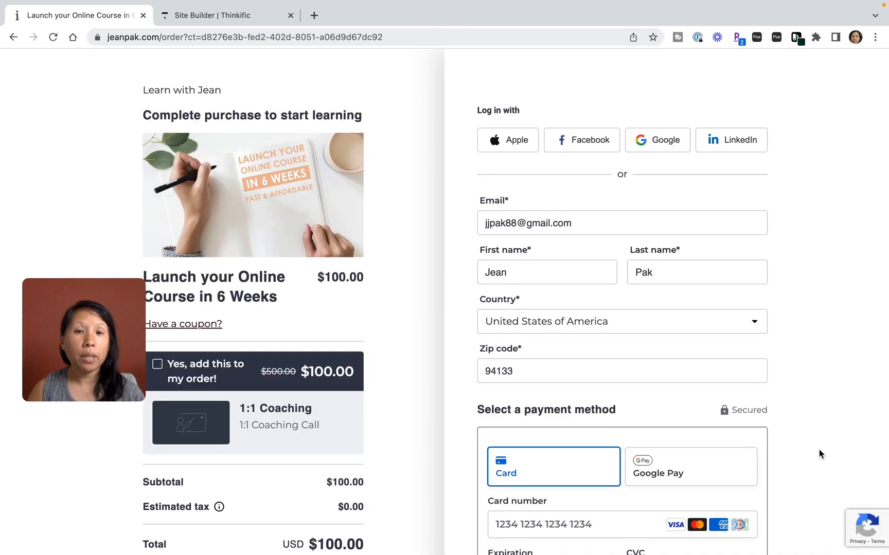
scroll("down", 3)
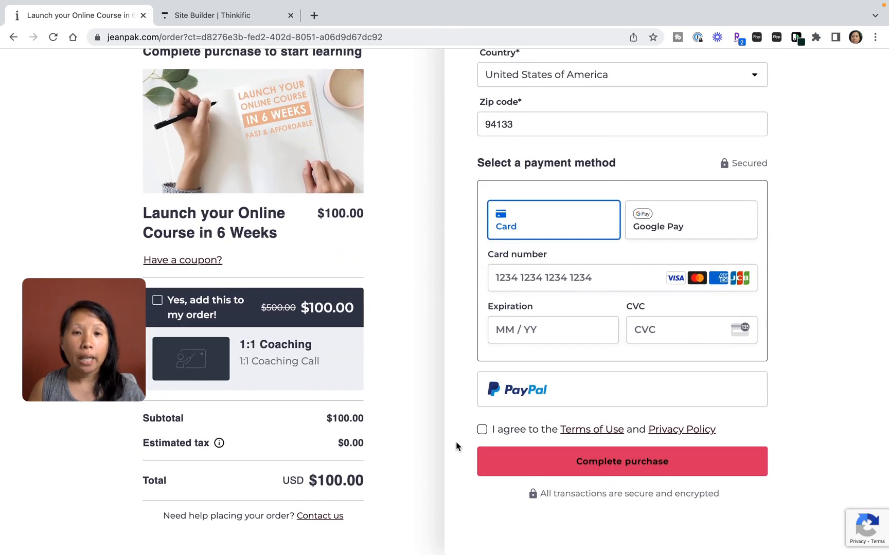
left_click(482, 429)
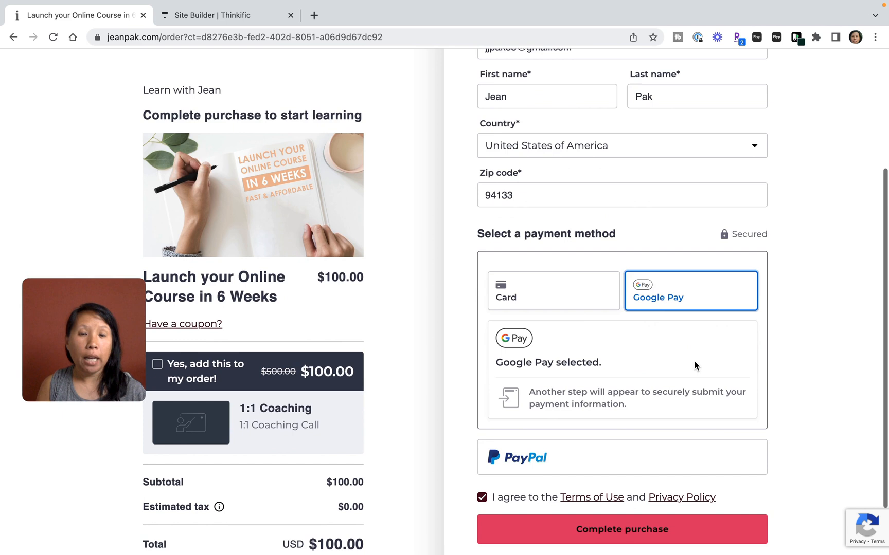
mouse_move(674, 306)
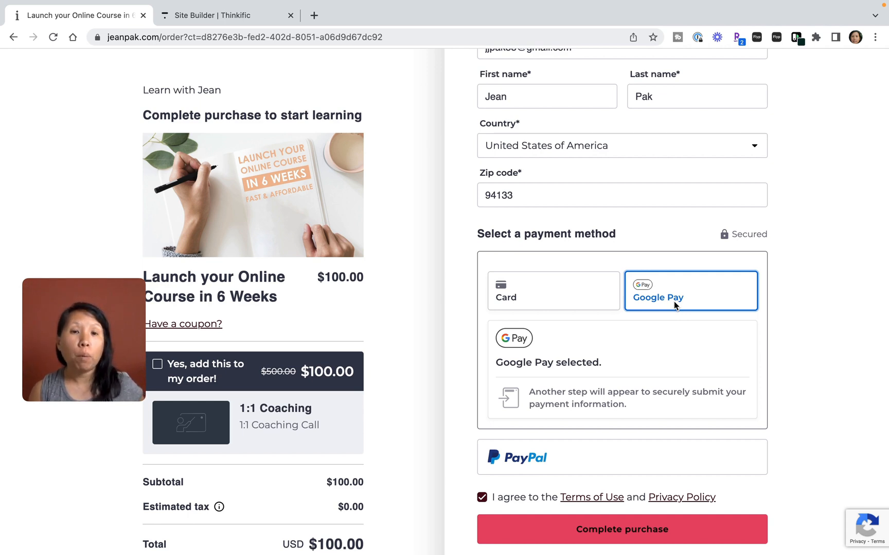
mouse_move(870, 313)
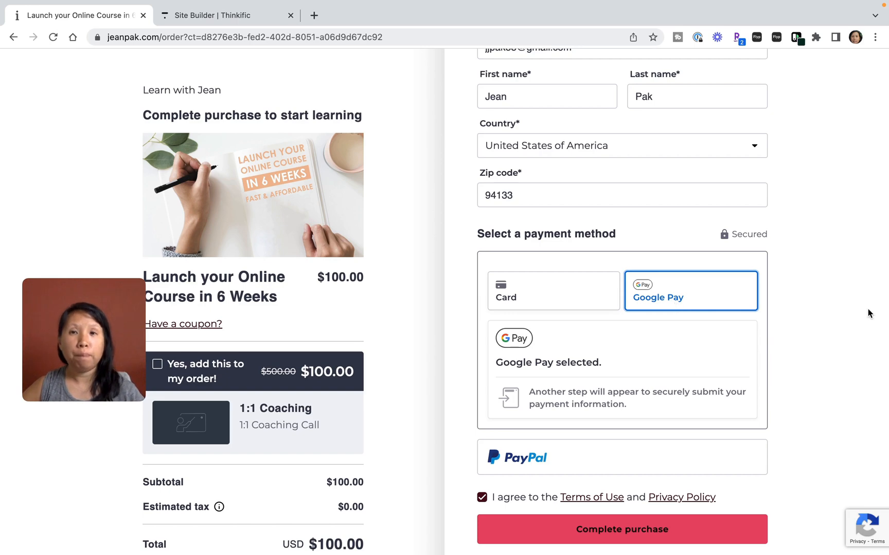
Scroll the checkout to review Google Pay, the $100.00 total and $0.00 tax
scroll("up", 3)
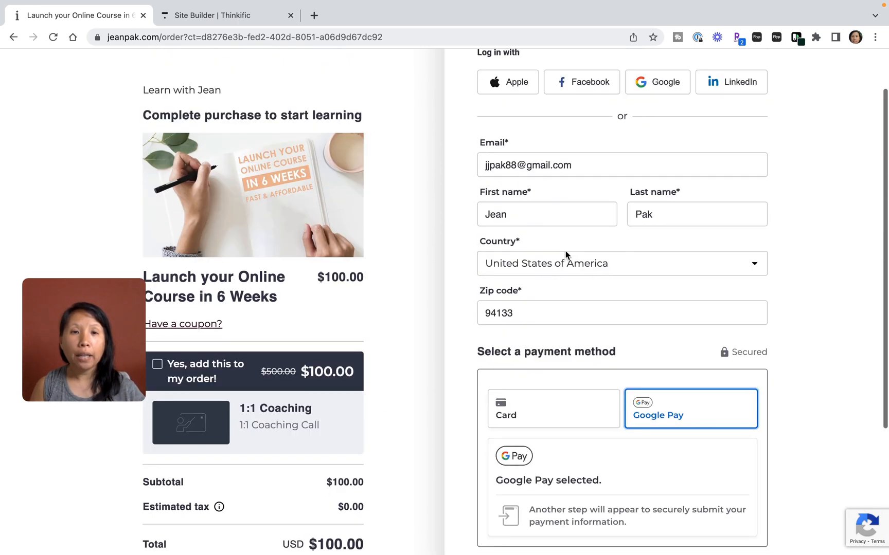
scroll("down", 3)
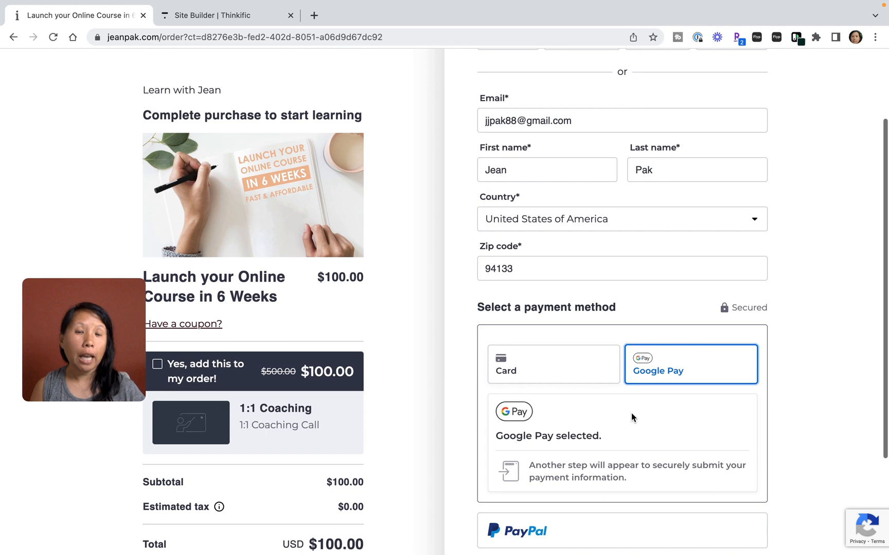
scroll("down", 3)
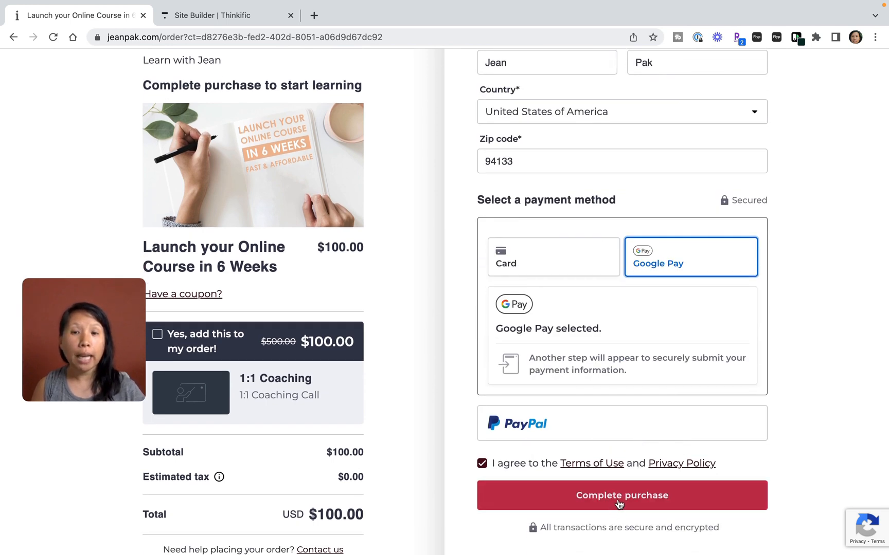
mouse_move(373, 476)
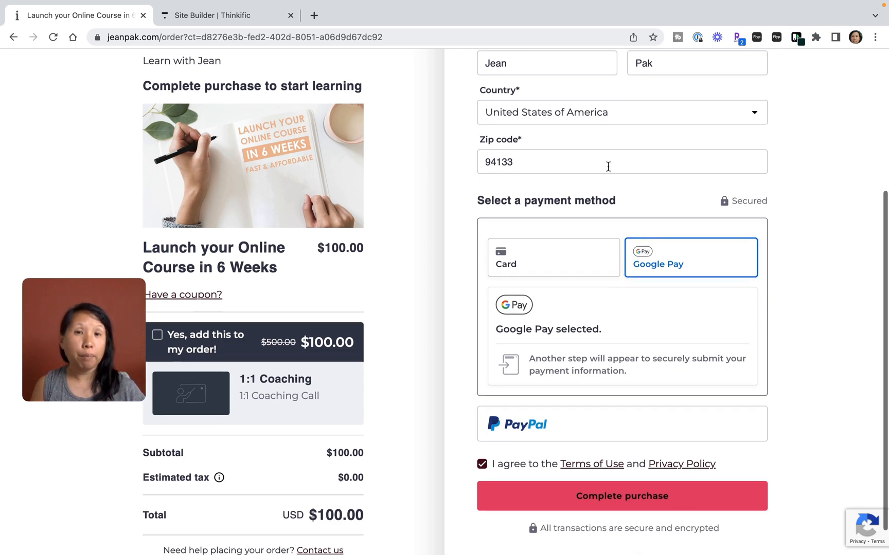
scroll("up", 3)
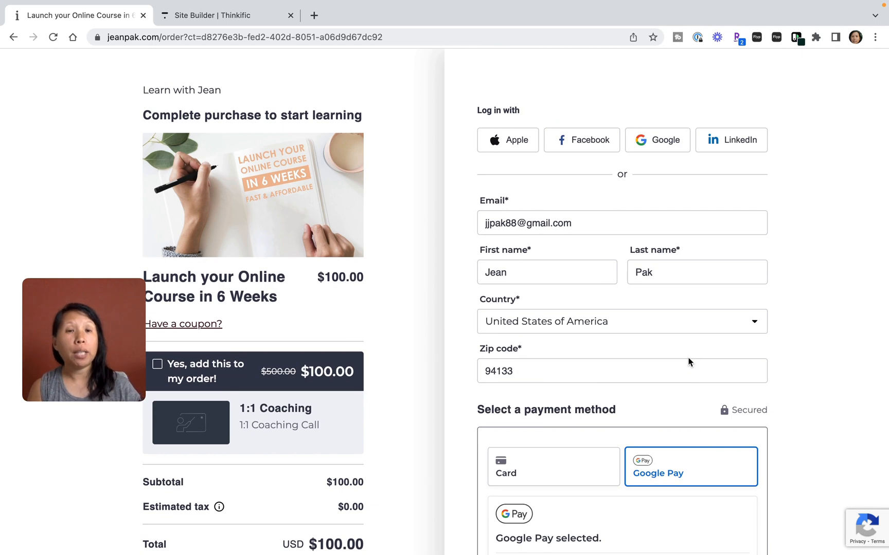
scroll("down", 3)
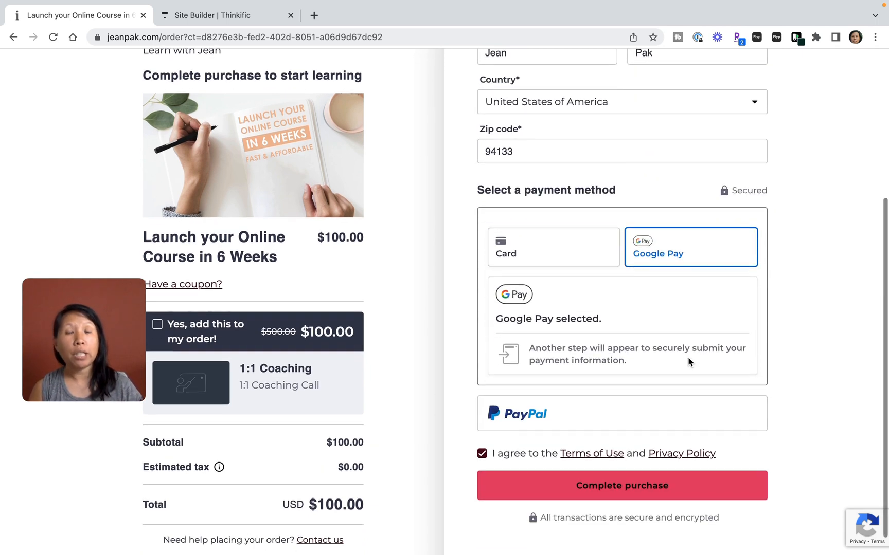
scroll("up", 3)
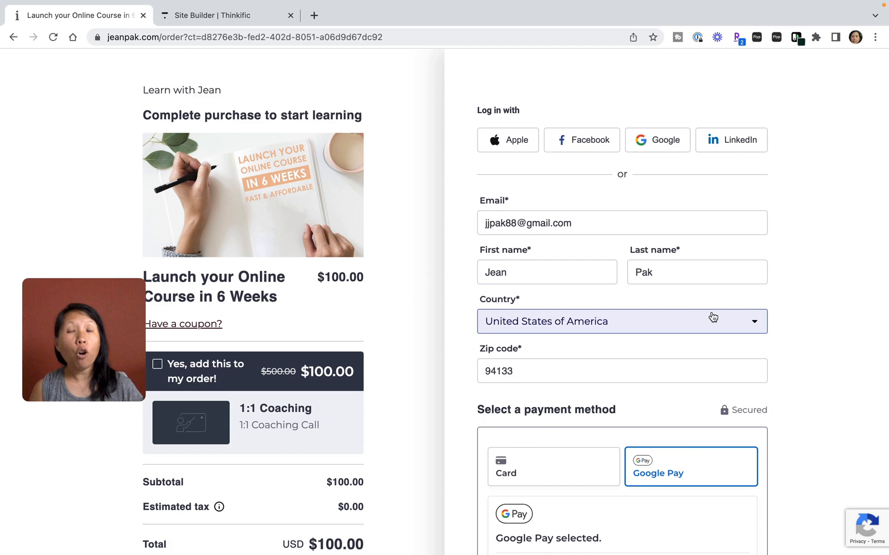
scroll("down", 3)
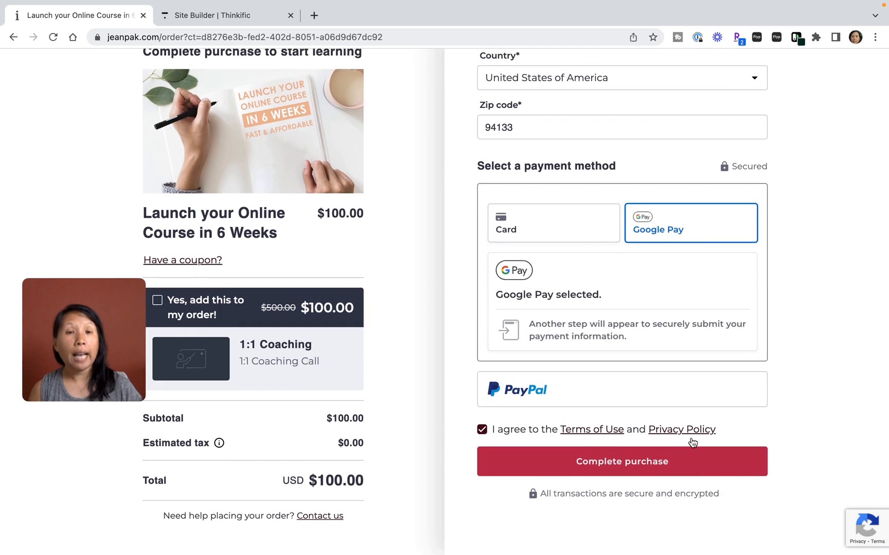
scroll("up", 3)
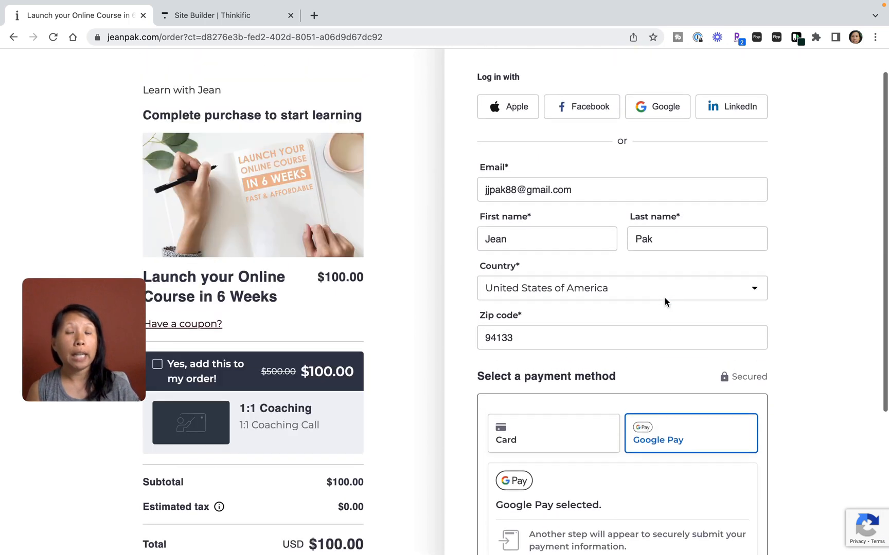
mouse_move(816, 277)
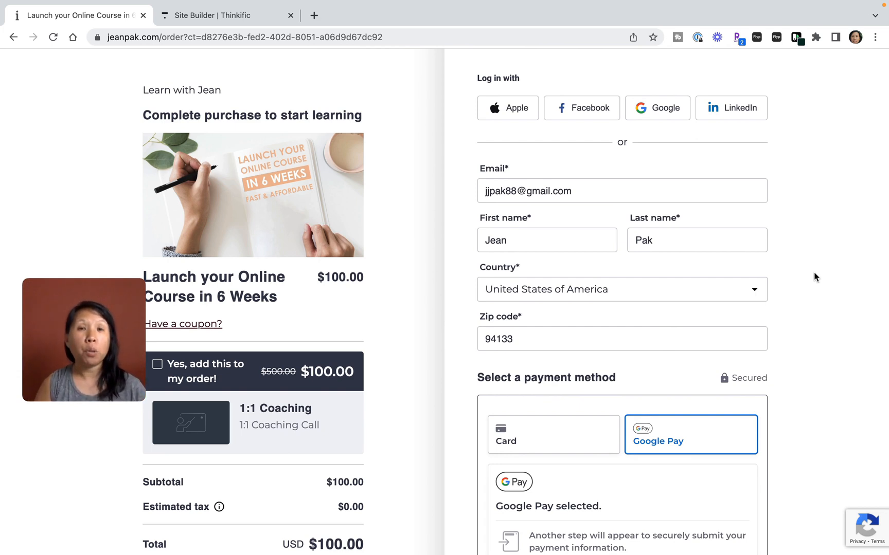
mouse_move(689, 278)
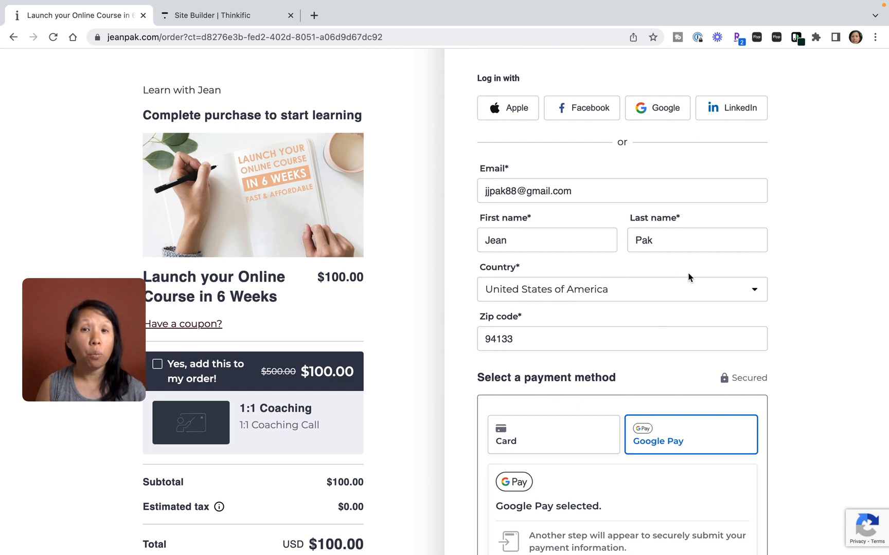
mouse_move(698, 270)
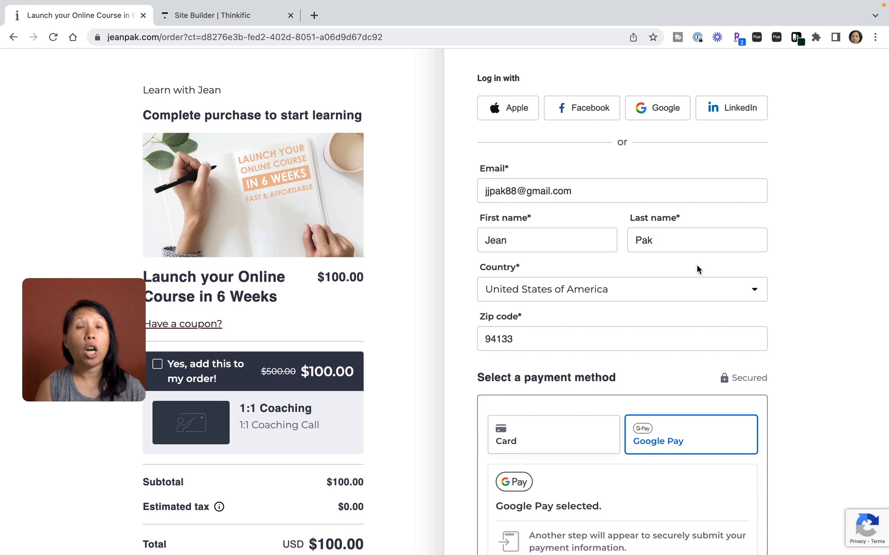
mouse_move(865, 310)
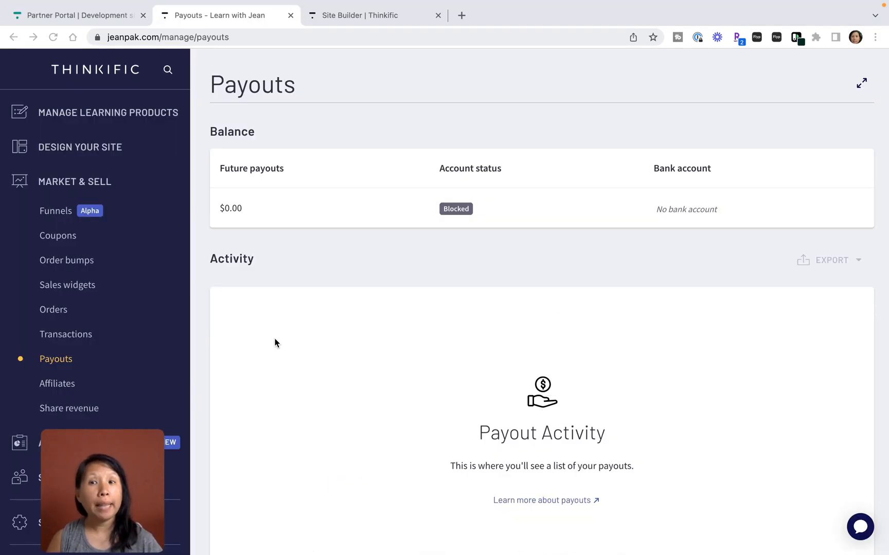
mouse_move(100, 231)
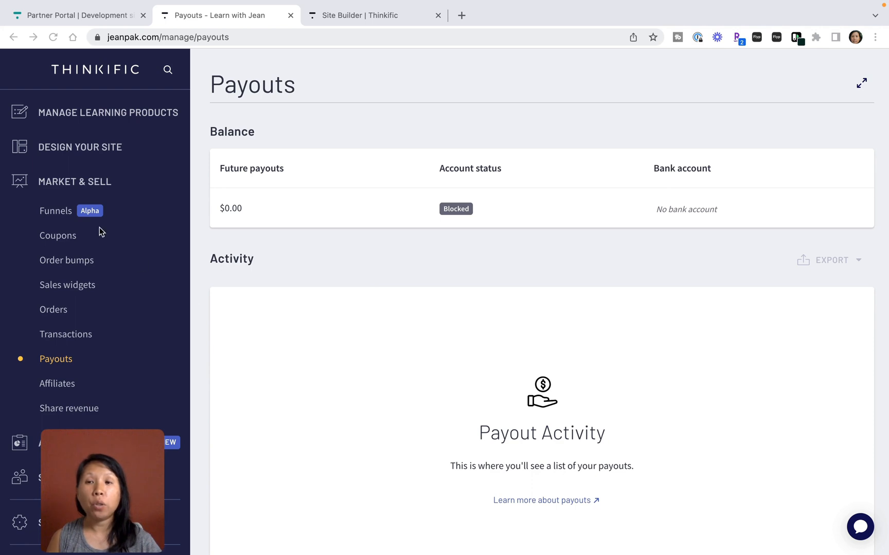
mouse_move(88, 197)
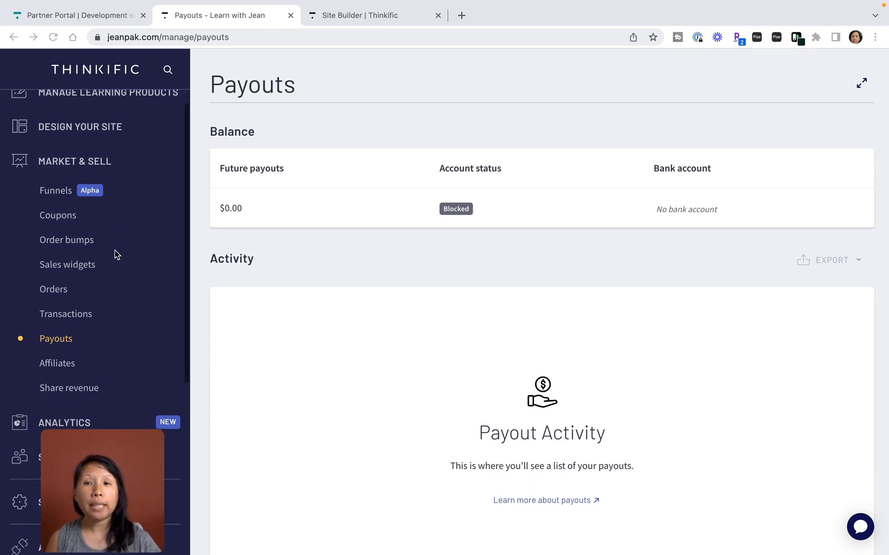
Scroll the admin sidebar to Market & Sell and start loading Transactions
scroll("down", 3)
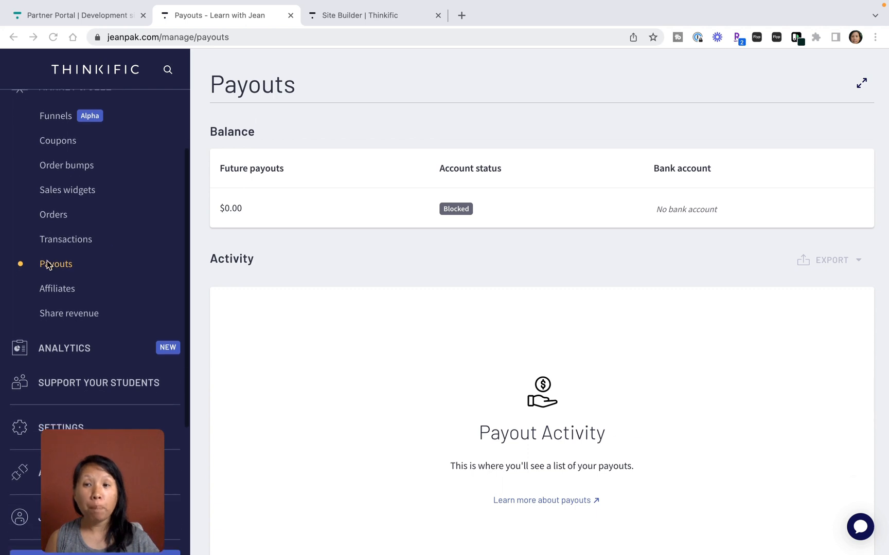
mouse_move(54, 217)
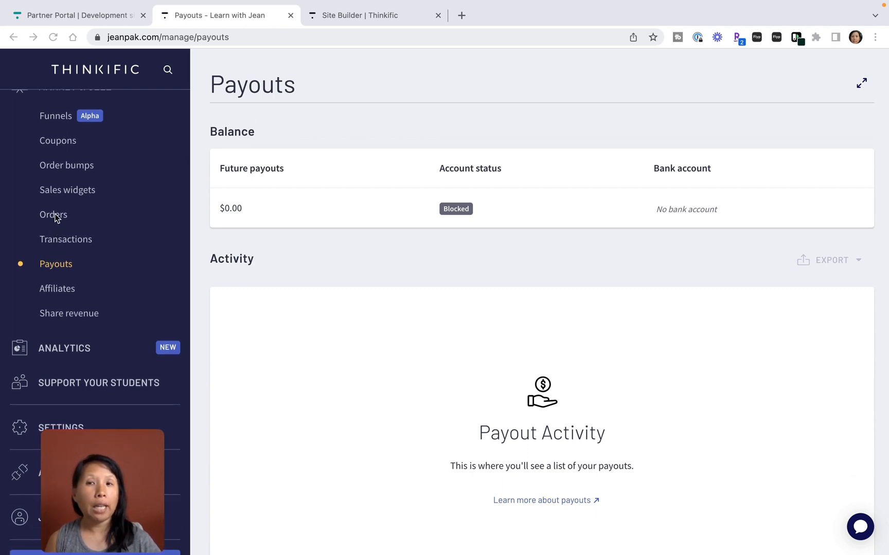
mouse_move(61, 231)
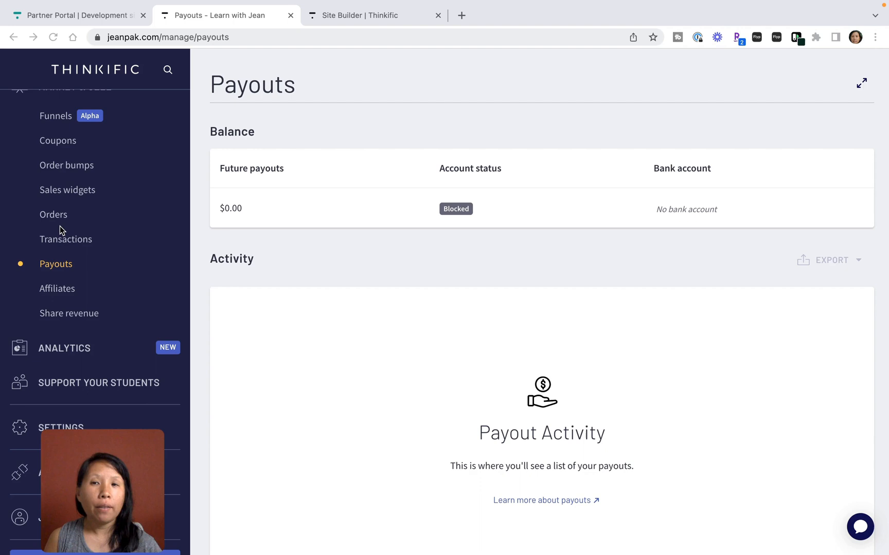
scroll("up", 3)
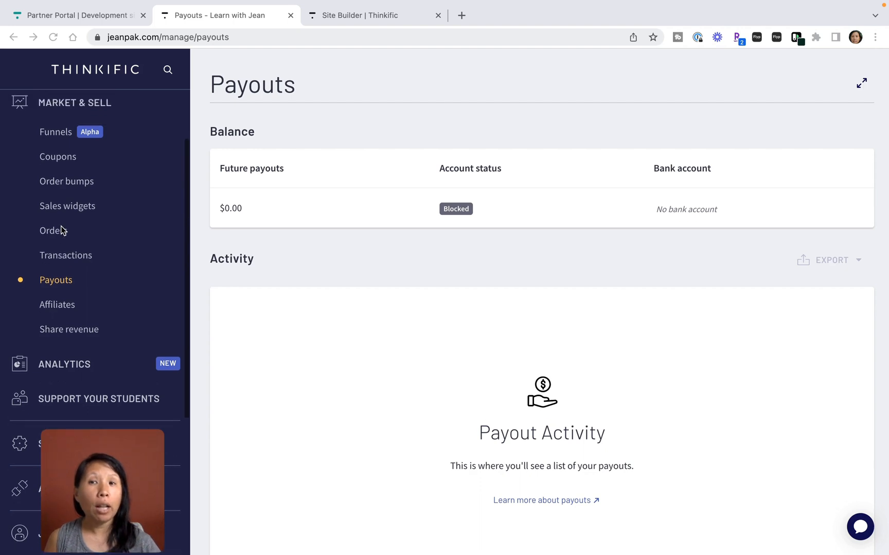
mouse_move(96, 242)
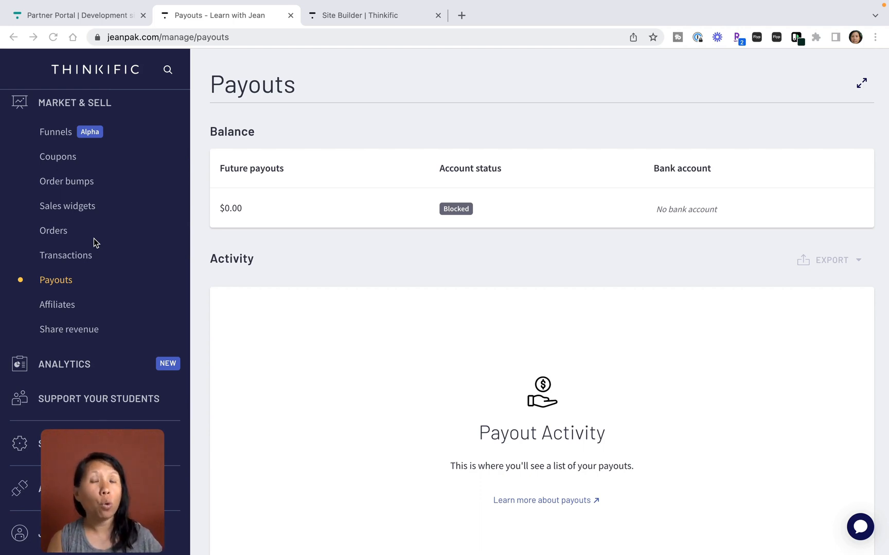
mouse_move(64, 262)
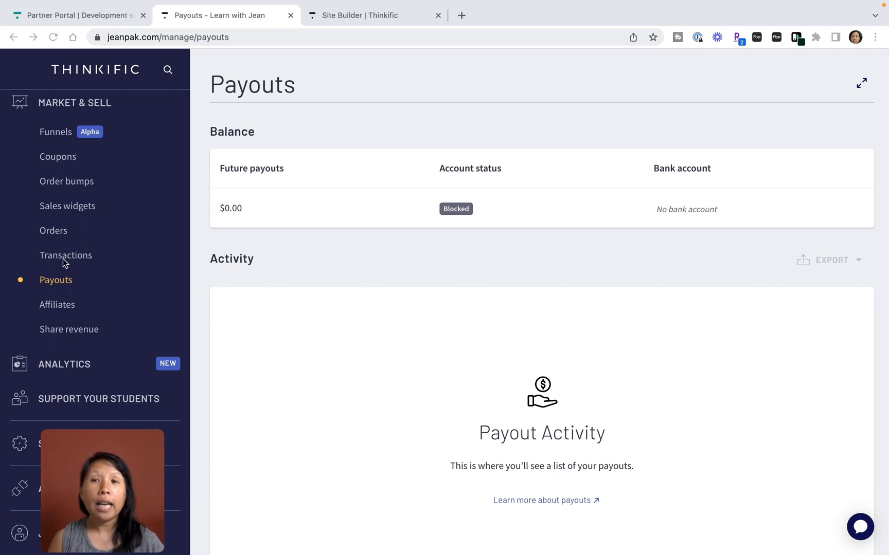
left_click(65, 255)
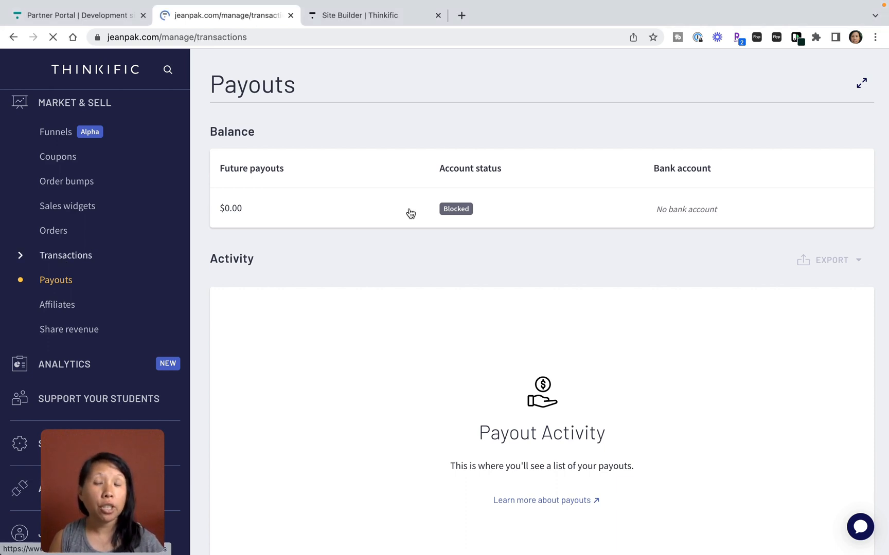
Load the empty Transactions page, then head back to Payouts
left_click(65, 255)
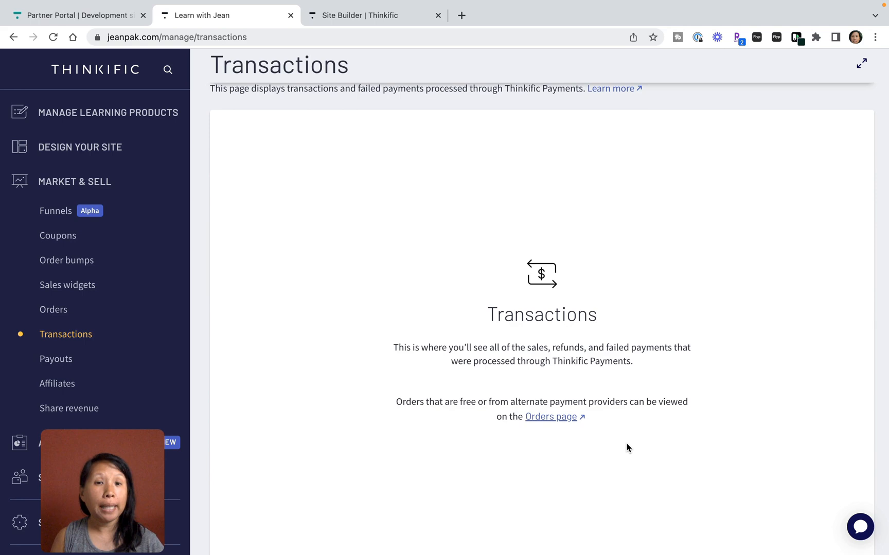
mouse_move(628, 345)
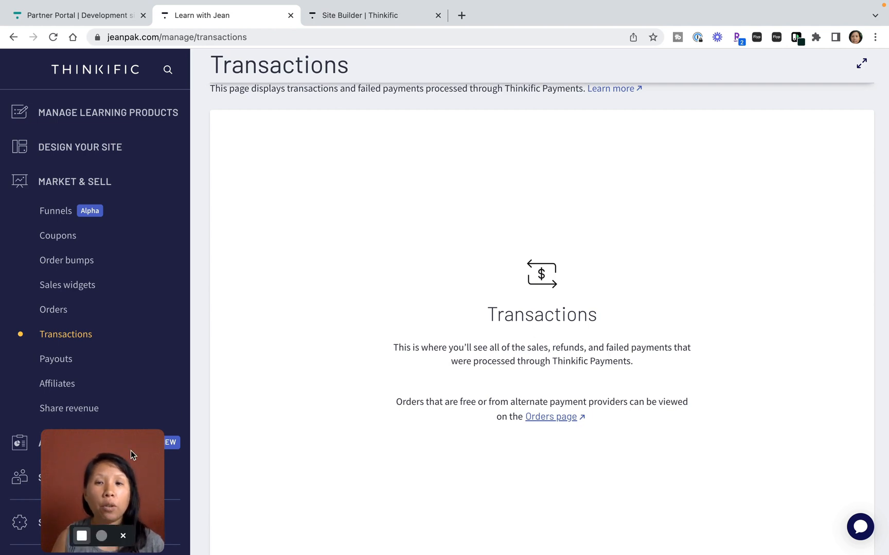
mouse_move(416, 332)
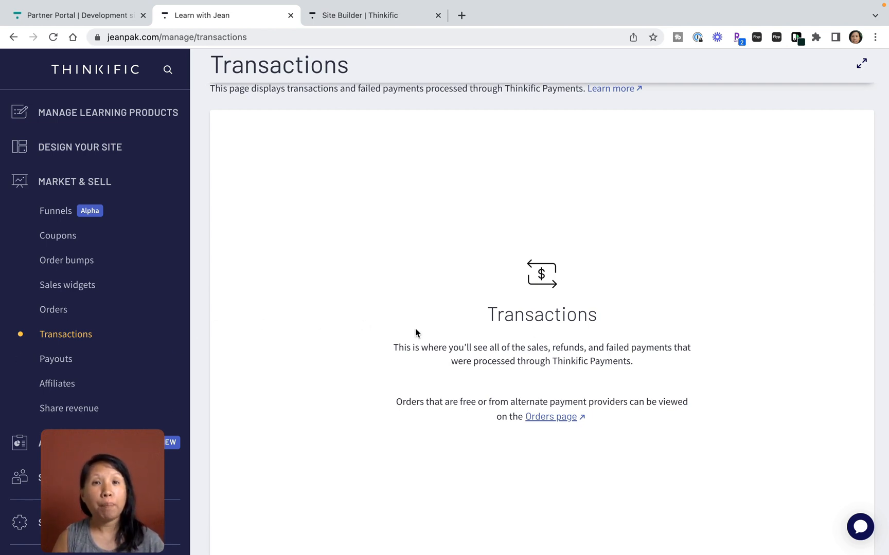
mouse_move(378, 317)
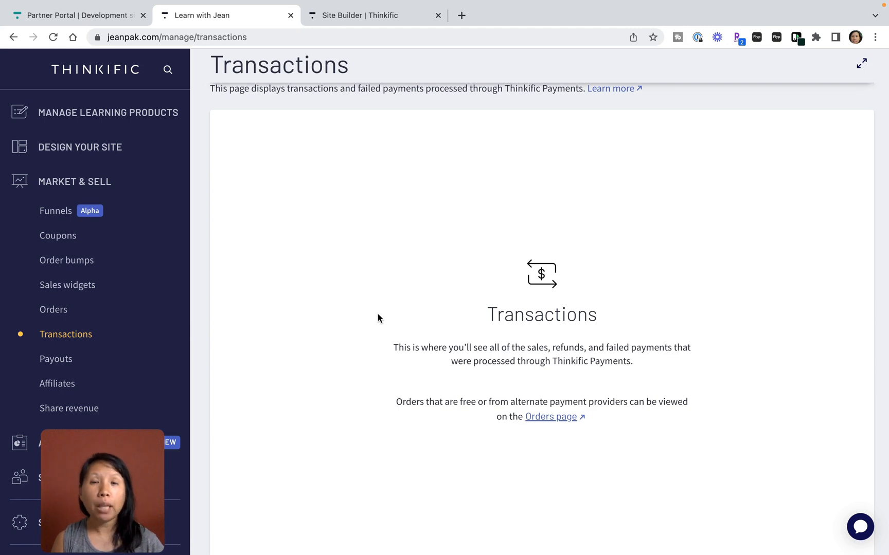
left_click(55, 359)
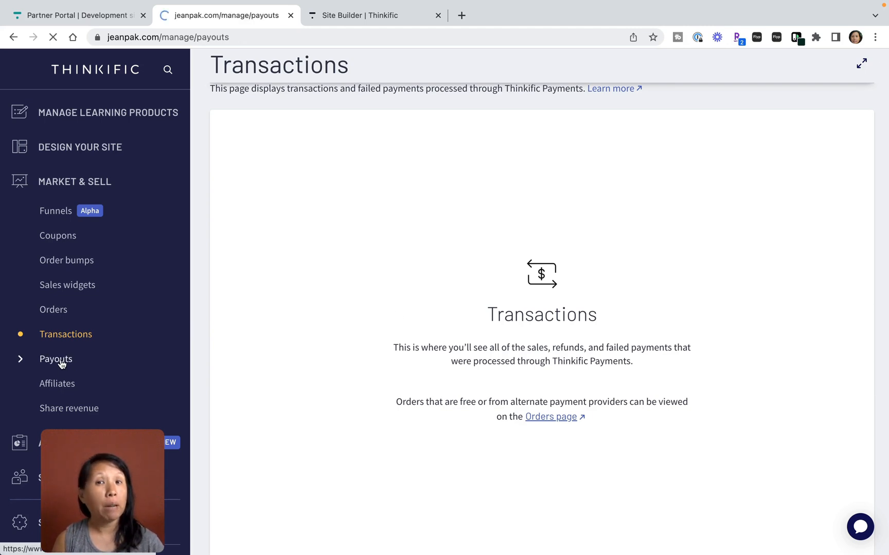
Reopen Payouts with its $0.00 balance, then start loading Order bumps
left_click(56, 359)
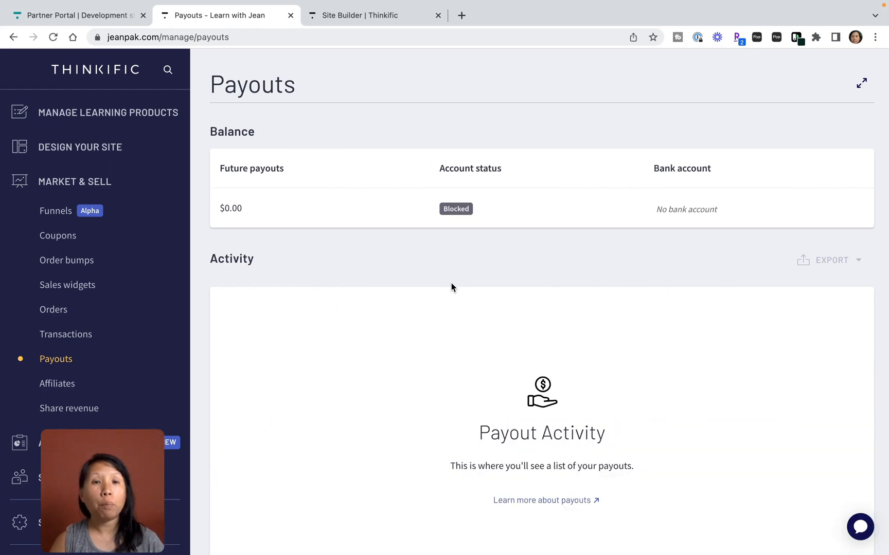
mouse_move(223, 357)
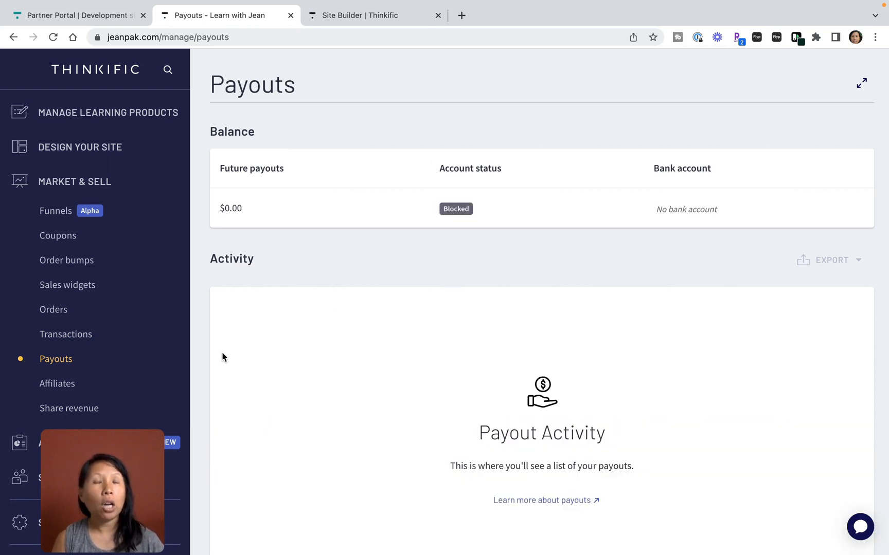
mouse_move(66, 335)
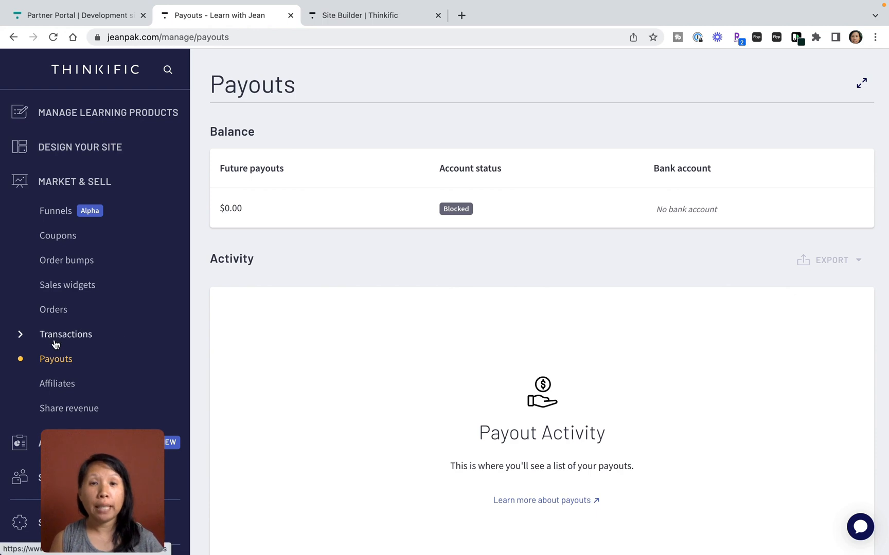
mouse_move(61, 340)
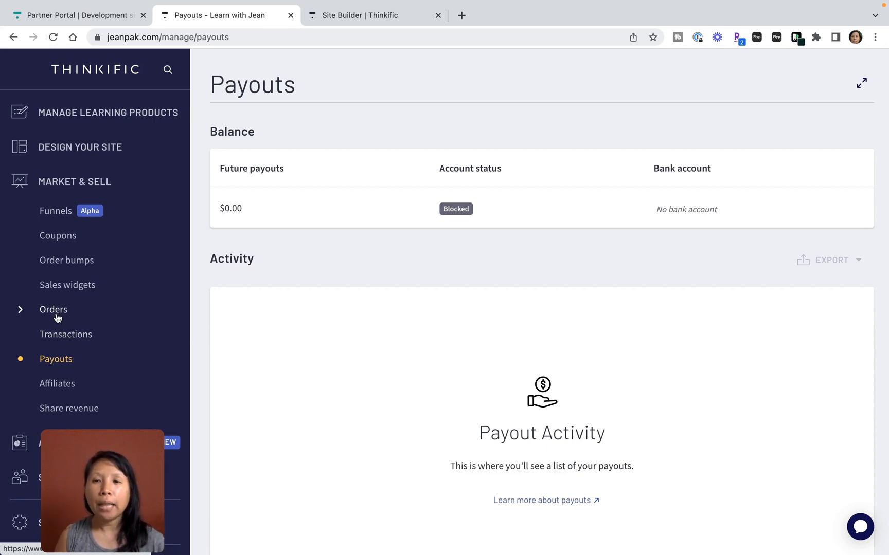
left_click(67, 260)
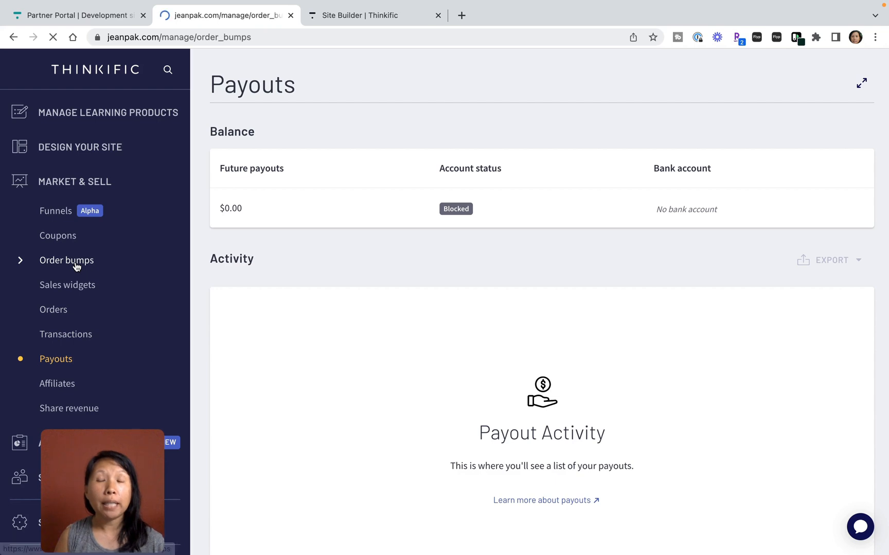
Open the Order bumps page under Market & Sell in the sidebar
left_click(67, 261)
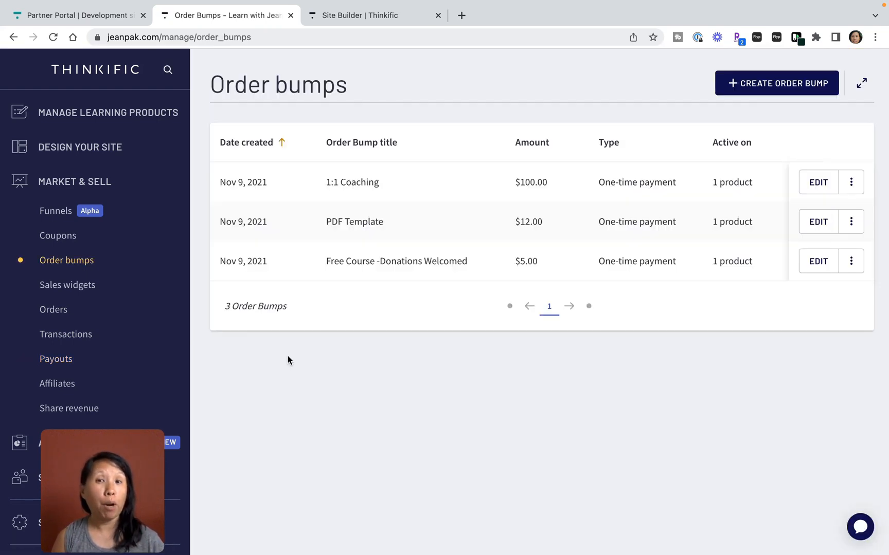
mouse_move(405, 197)
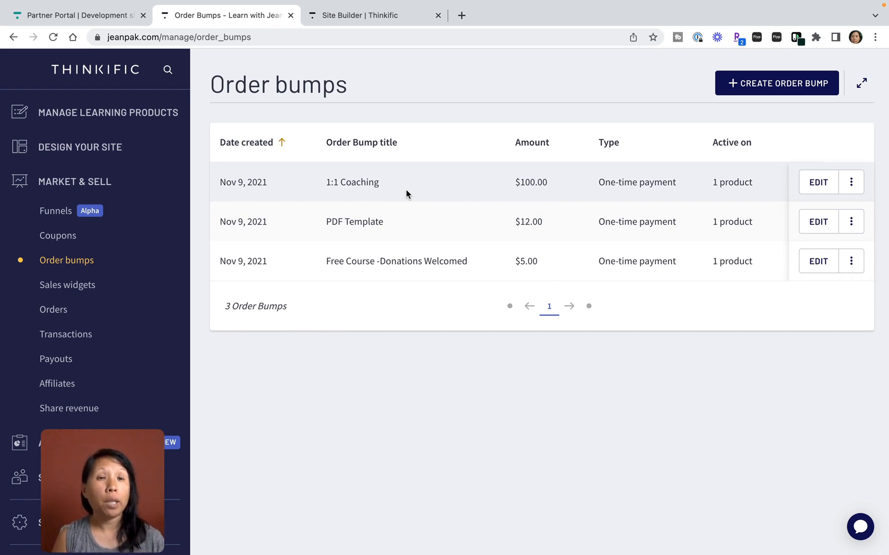
mouse_move(794, 84)
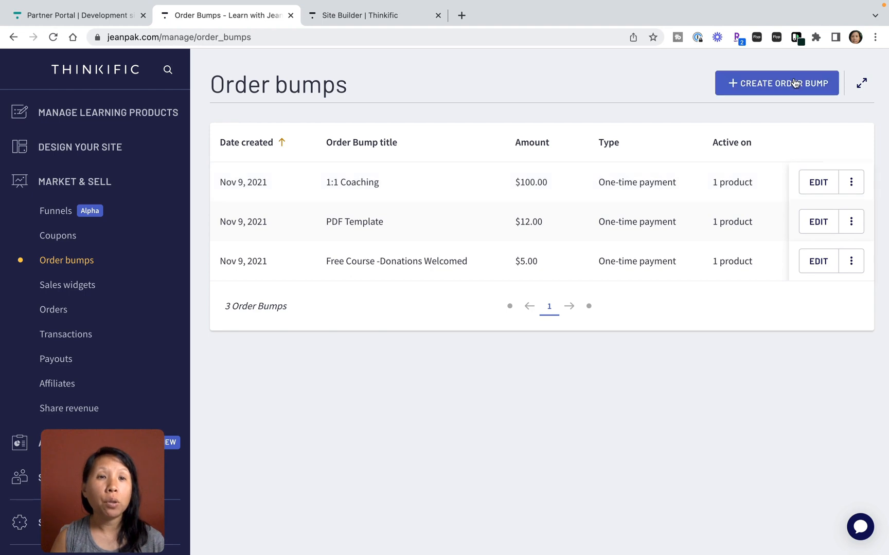
Create an order bump offering the Assessment course, shown on Advanced Coaching v3 checkout
left_click(776, 84)
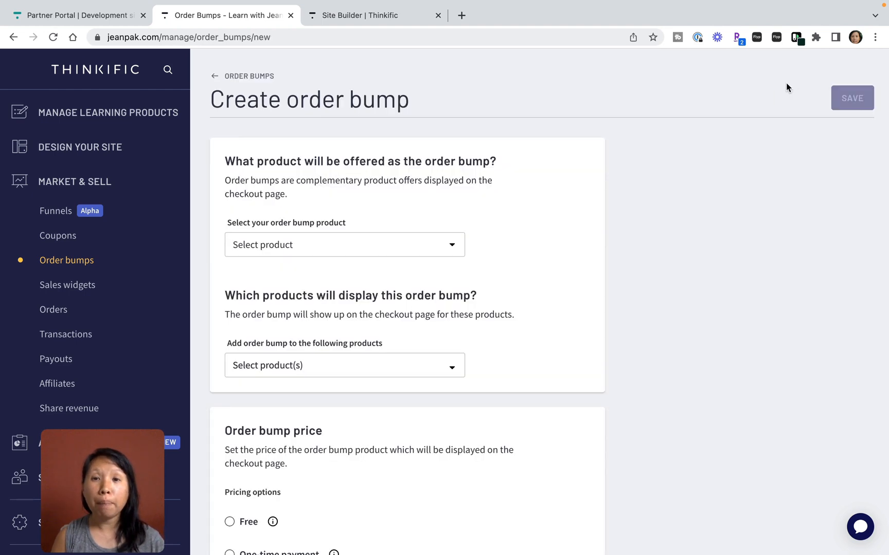
left_click(344, 244)
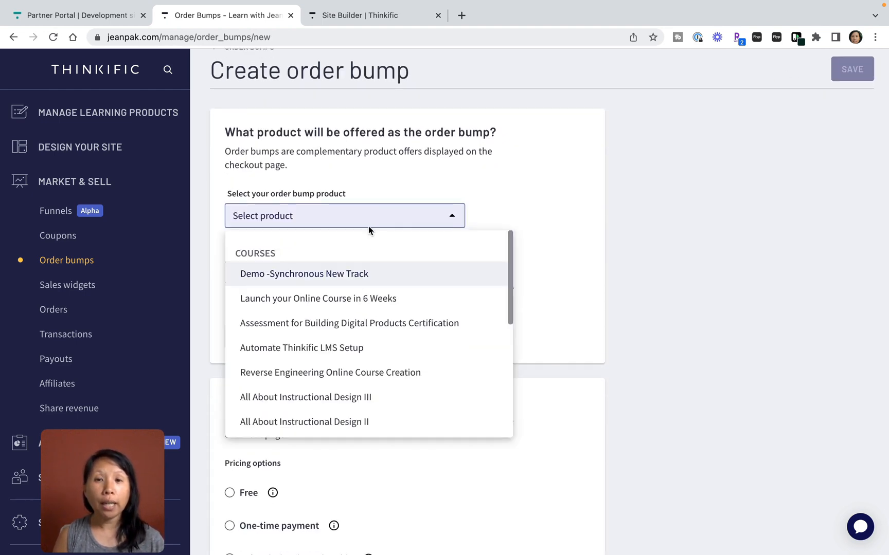
mouse_move(349, 323)
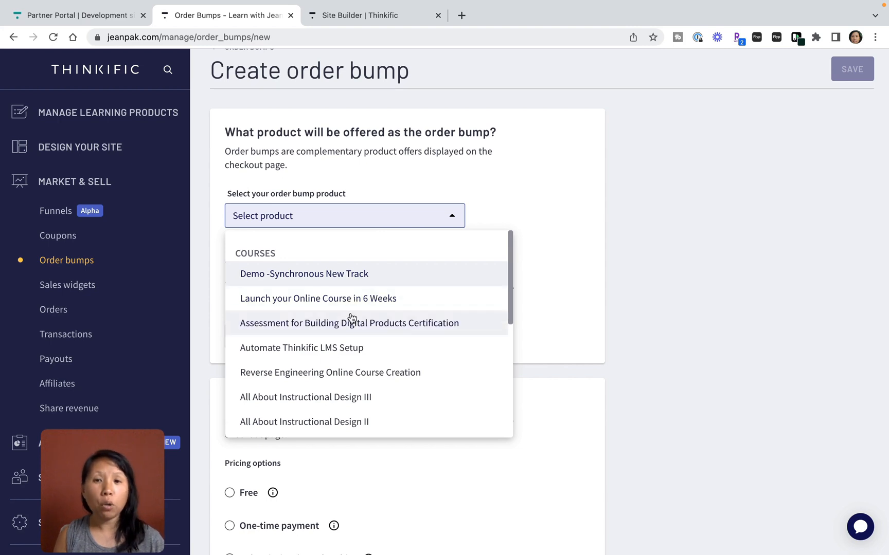
left_click(349, 323)
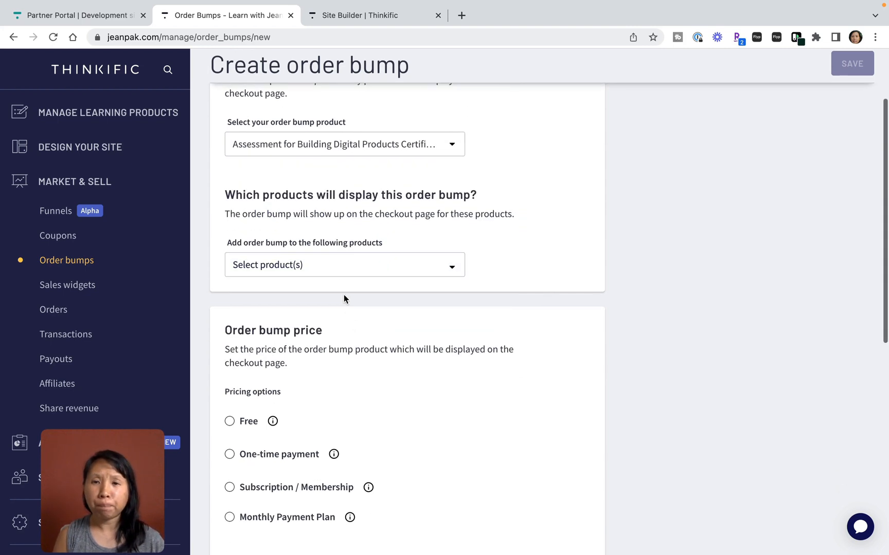
left_click(344, 265)
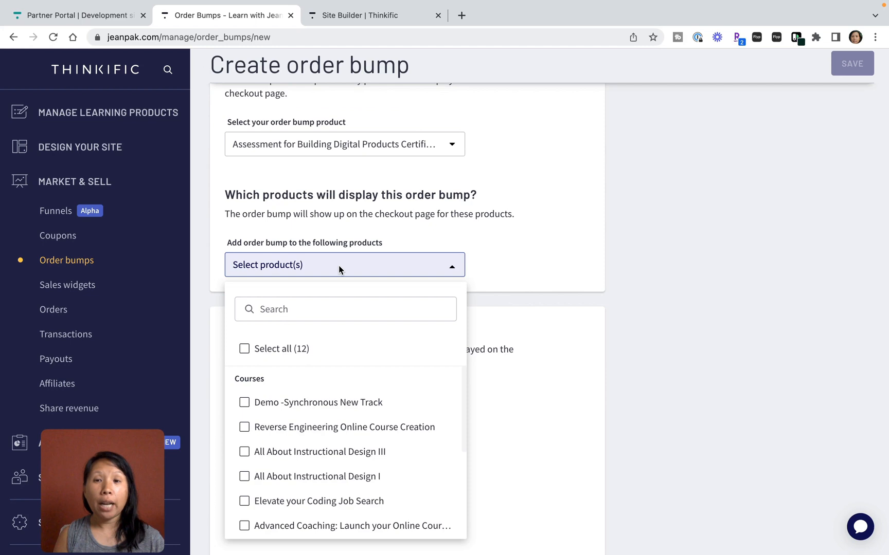
mouse_move(342, 264)
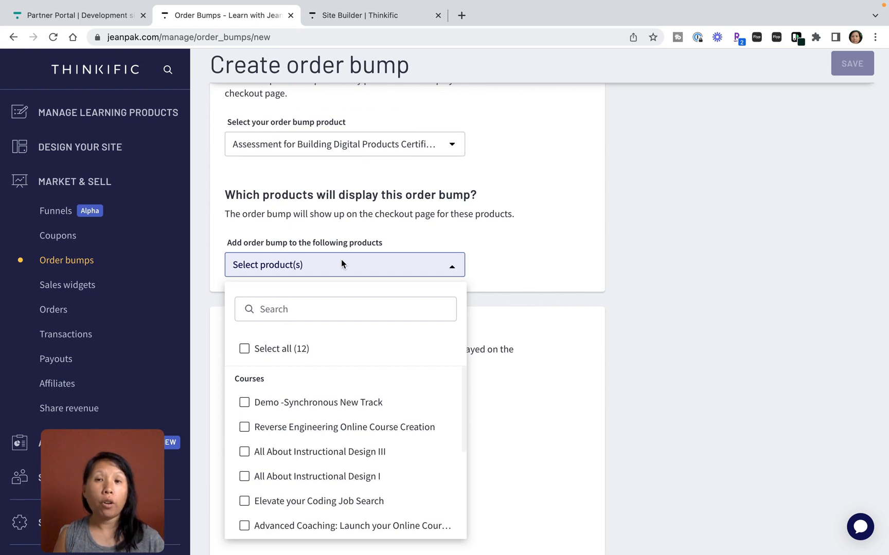
mouse_move(299, 139)
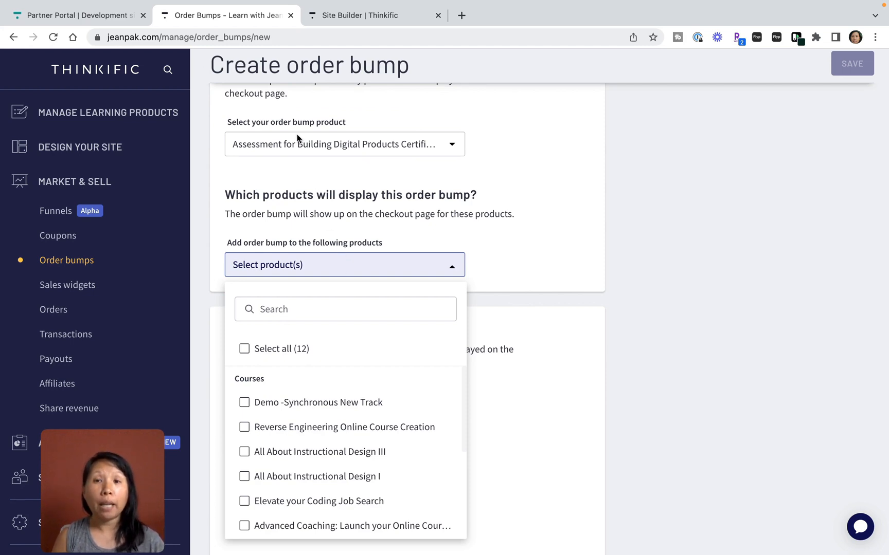
mouse_move(343, 331)
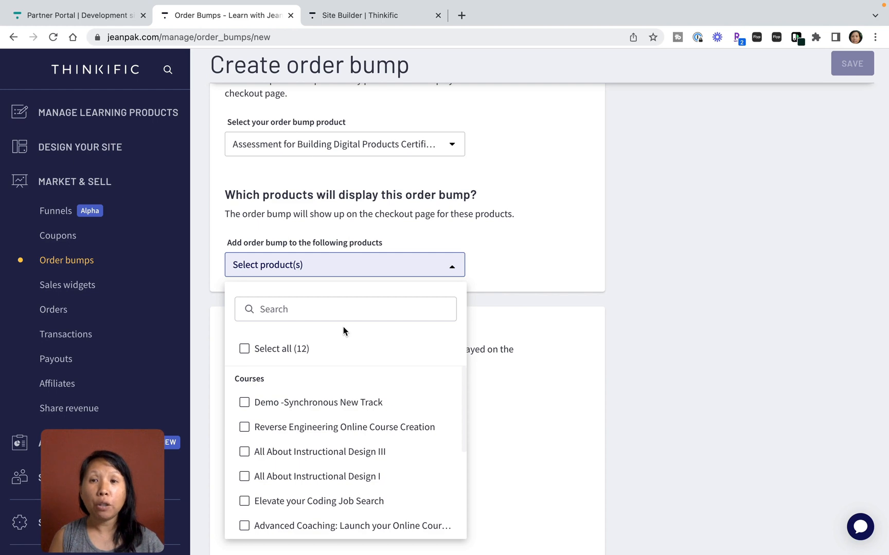
scroll("down", 3)
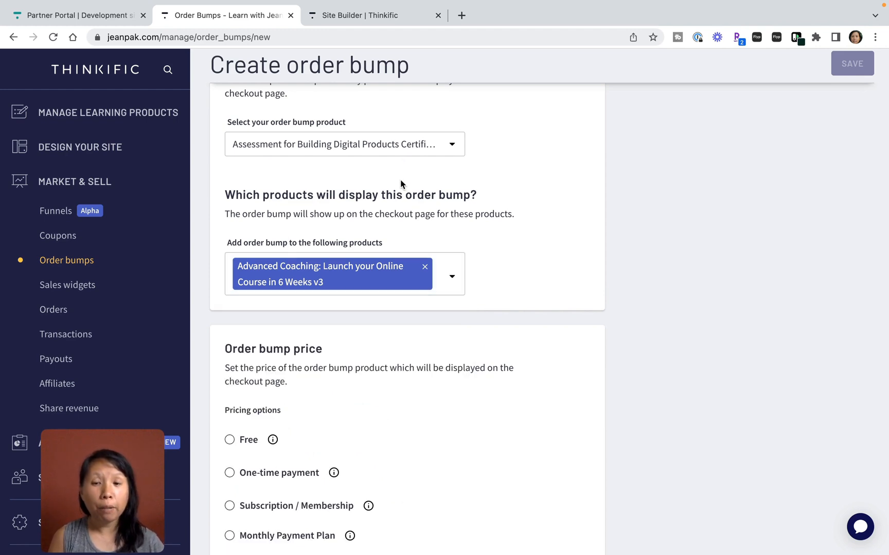
scroll("down", 3)
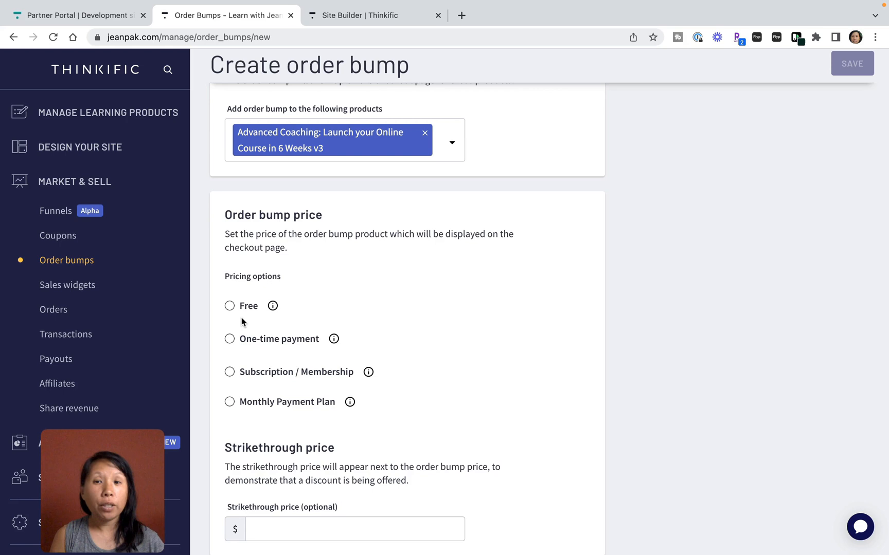
mouse_move(371, 126)
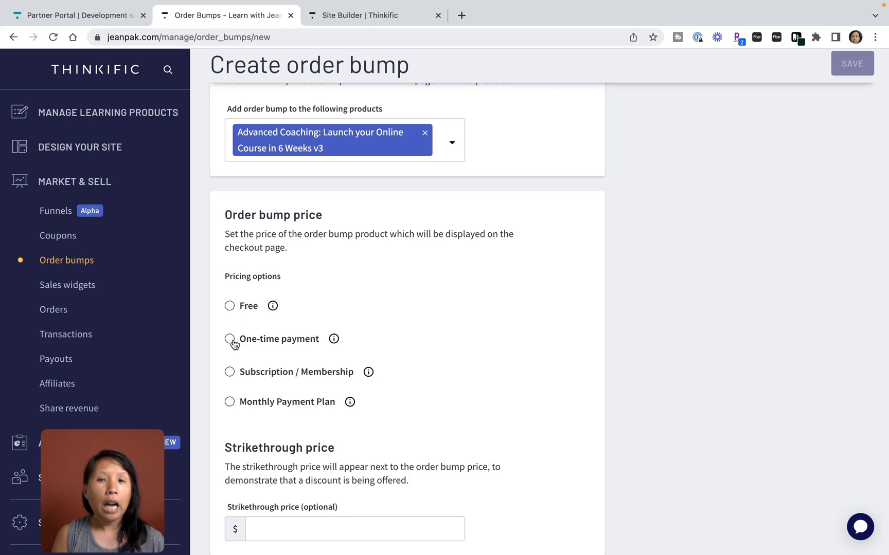
mouse_move(246, 376)
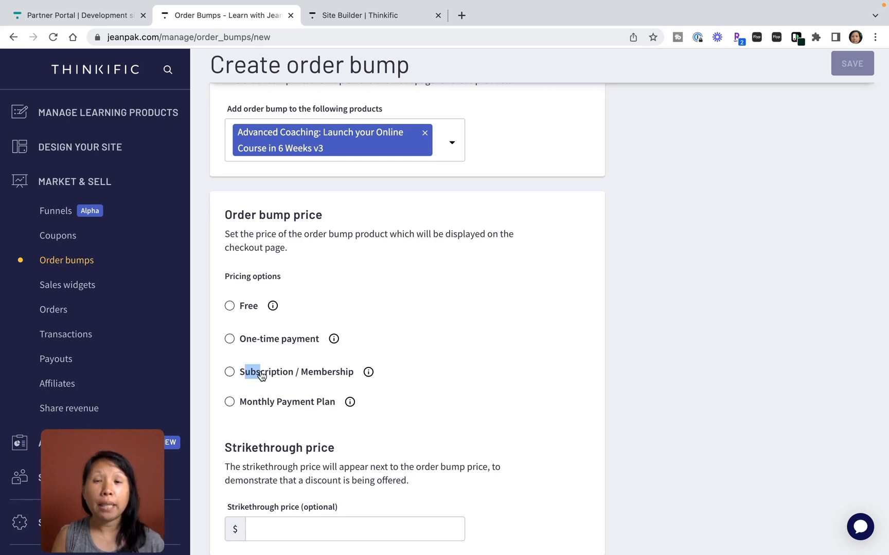
mouse_move(330, 371)
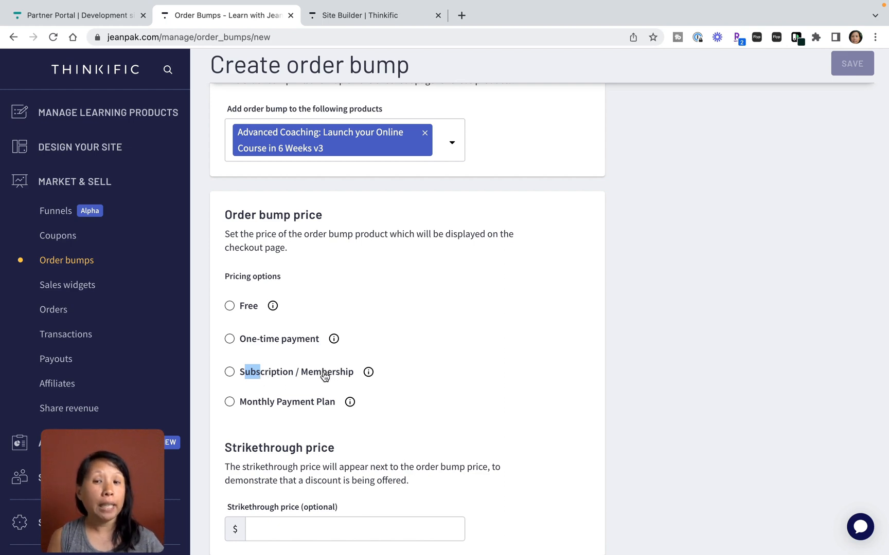
mouse_move(235, 404)
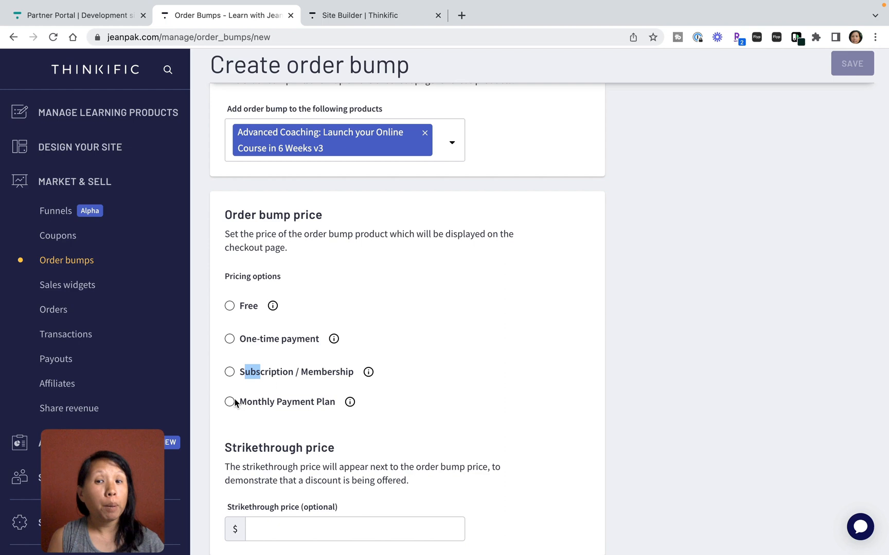
Price the bump as a monthly payment plan of $500 per payment over 3 months
left_click(230, 402)
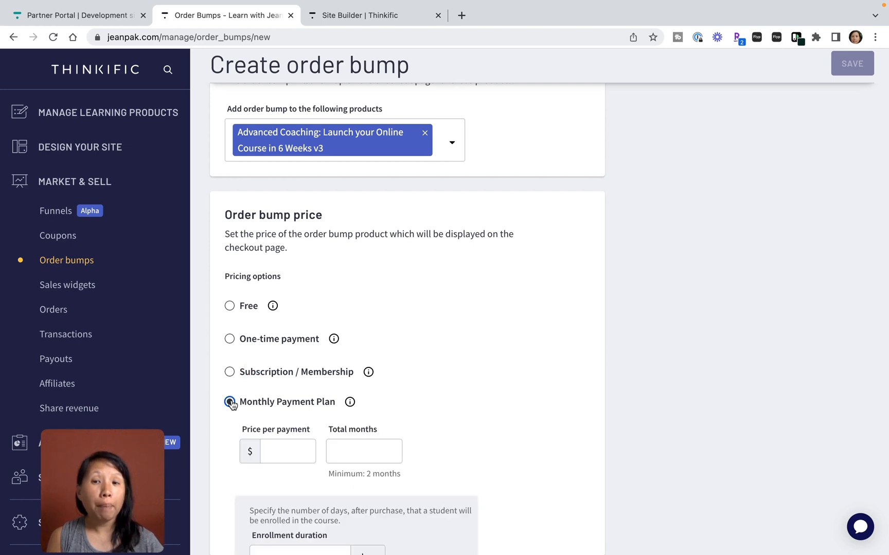
type("500")
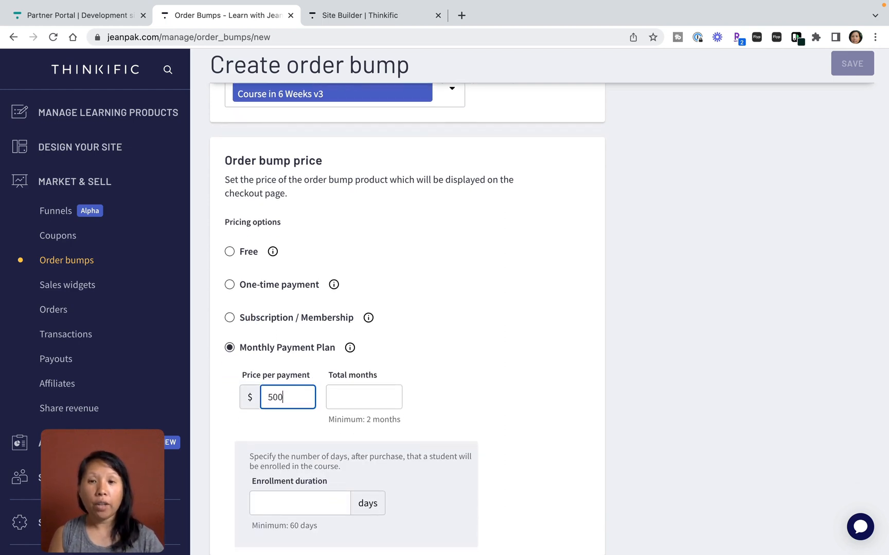
type("3")
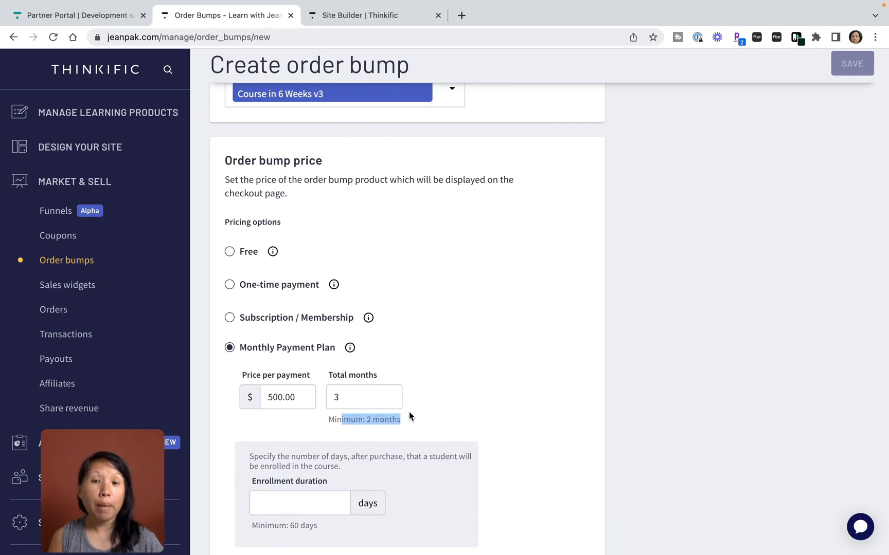
scroll("down", 3)
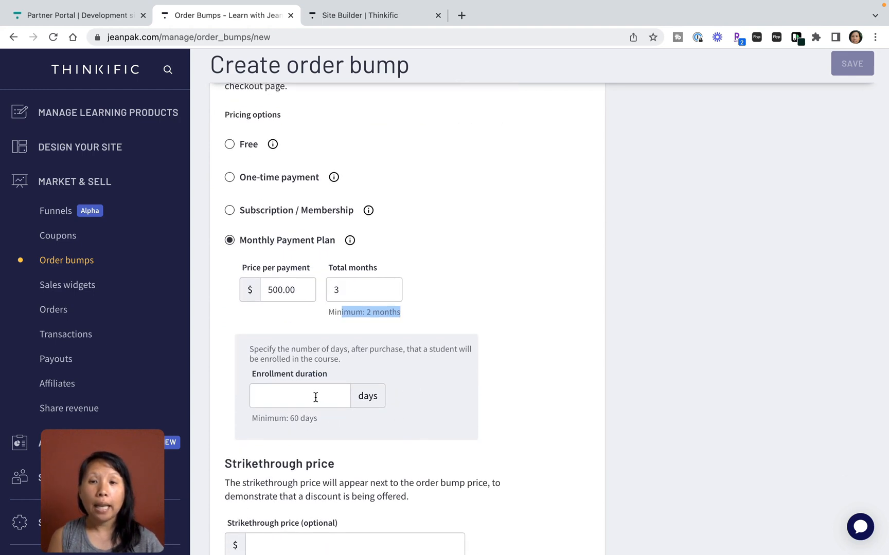
scroll("up", 3)
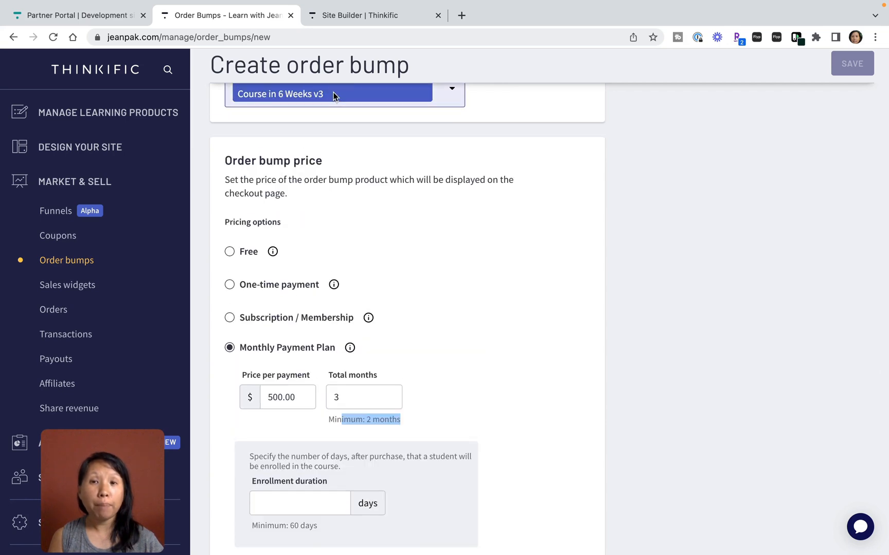
scroll("down", 3)
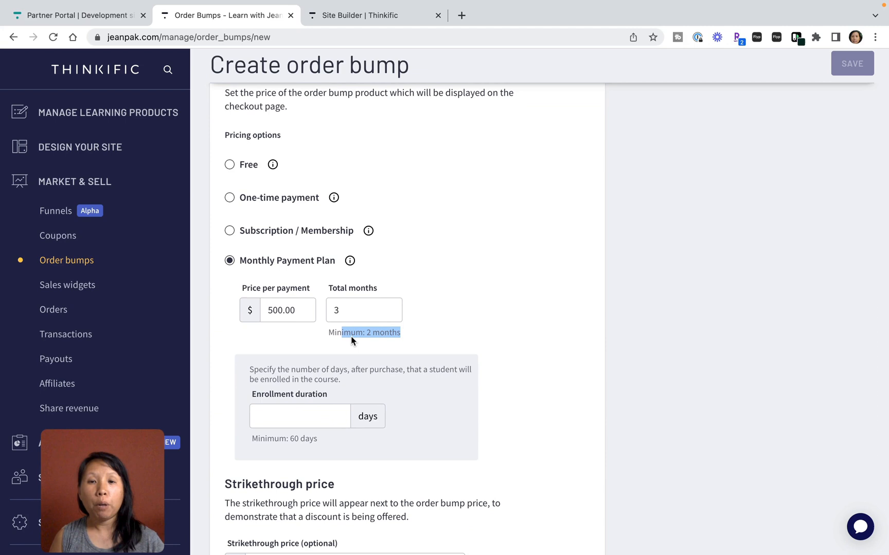
left_click(300, 416)
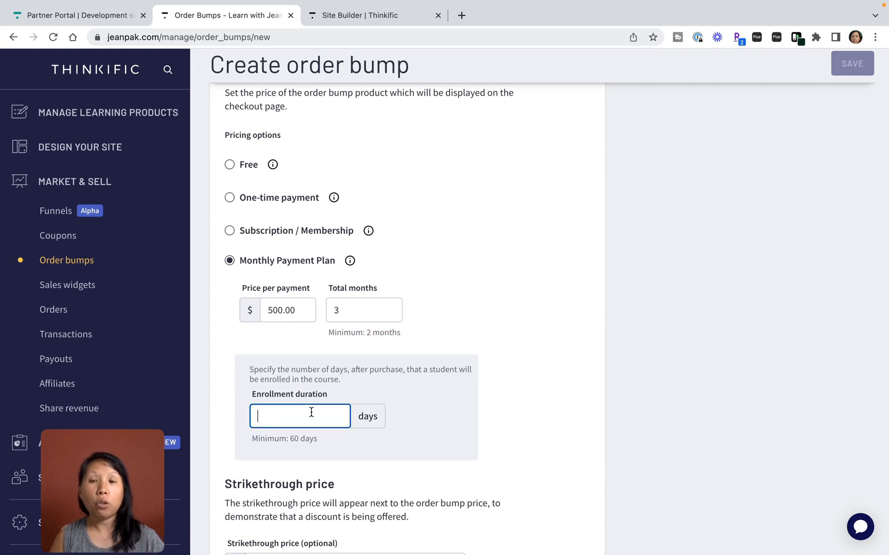
scroll("down", 3)
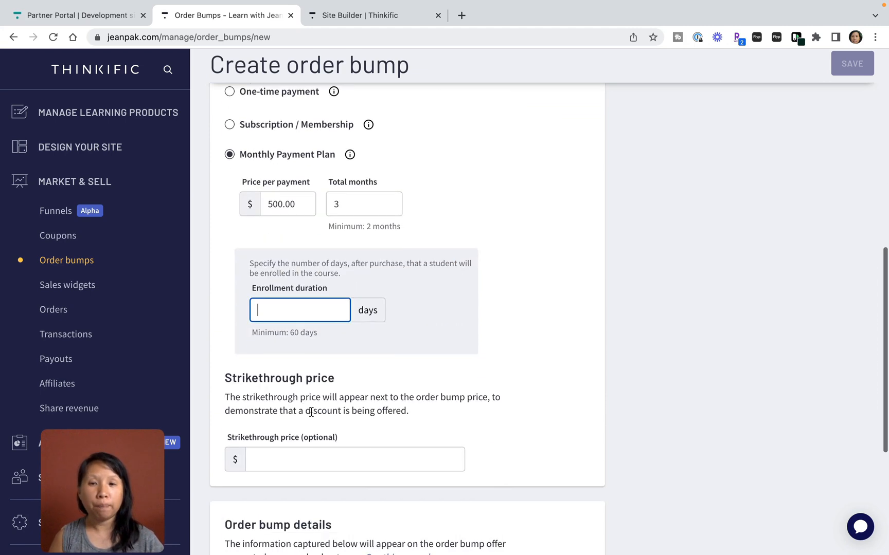
mouse_move(410, 287)
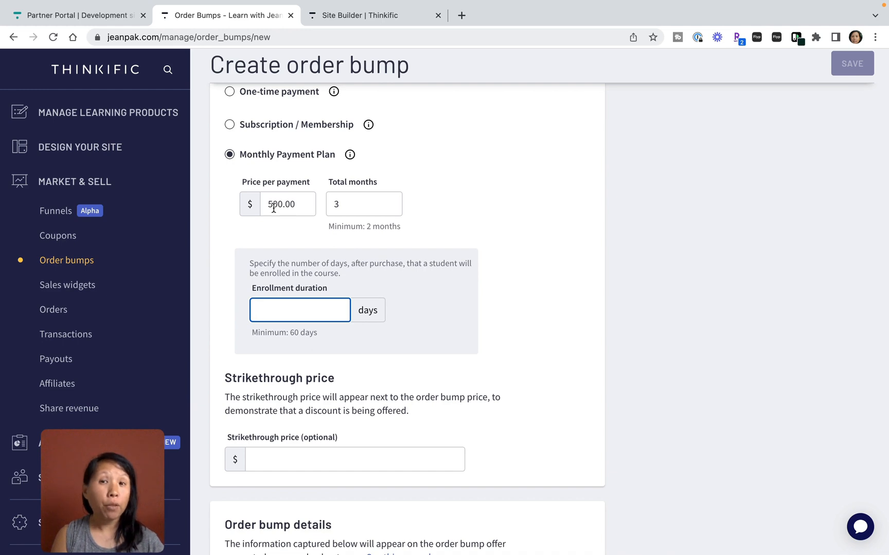
Set the order bump's strikethrough price to $10,000.00
left_click(355, 459)
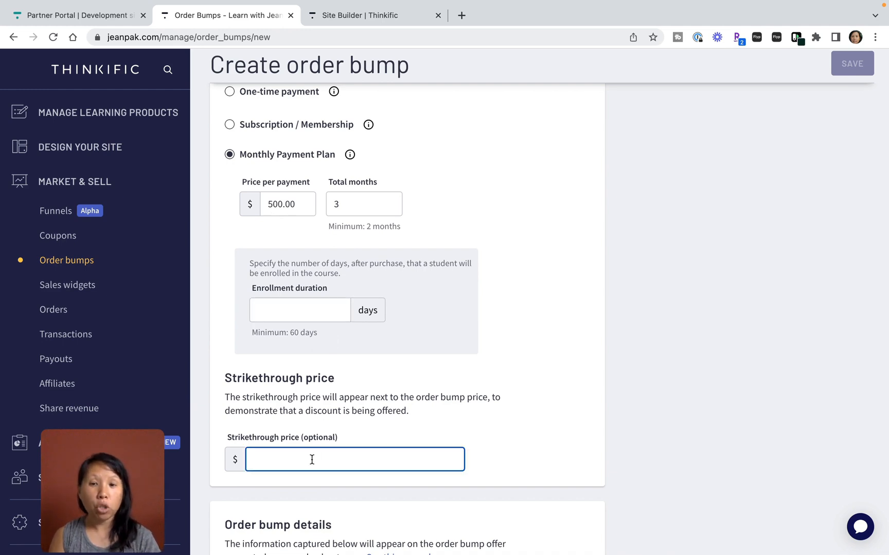
type("10000")
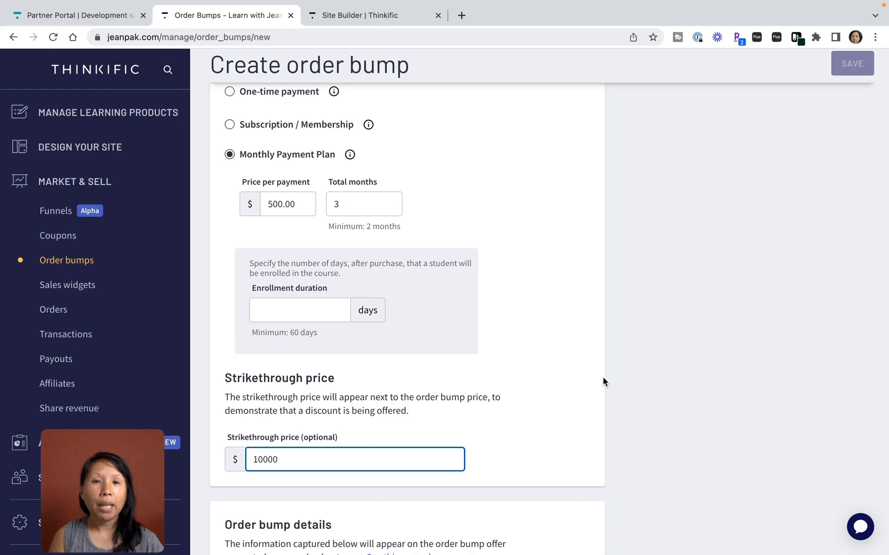
left_click(583, 380)
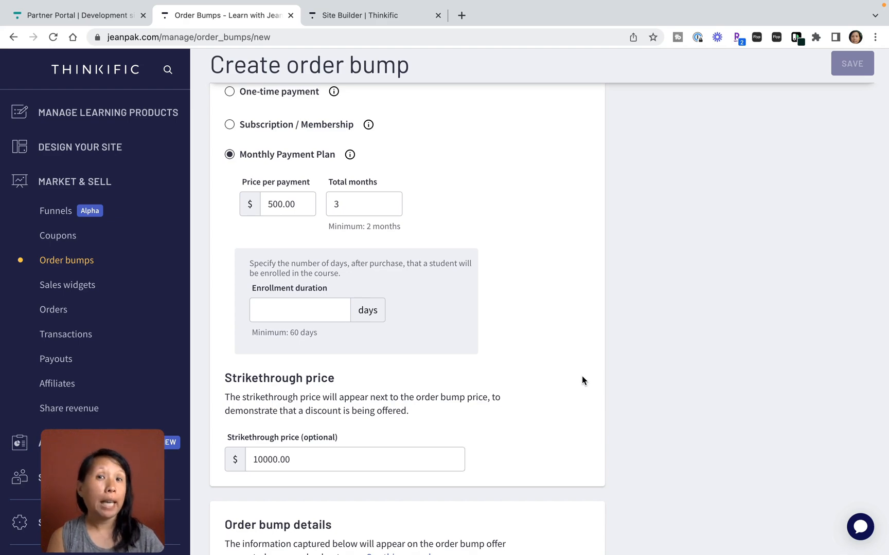
scroll("down", 3)
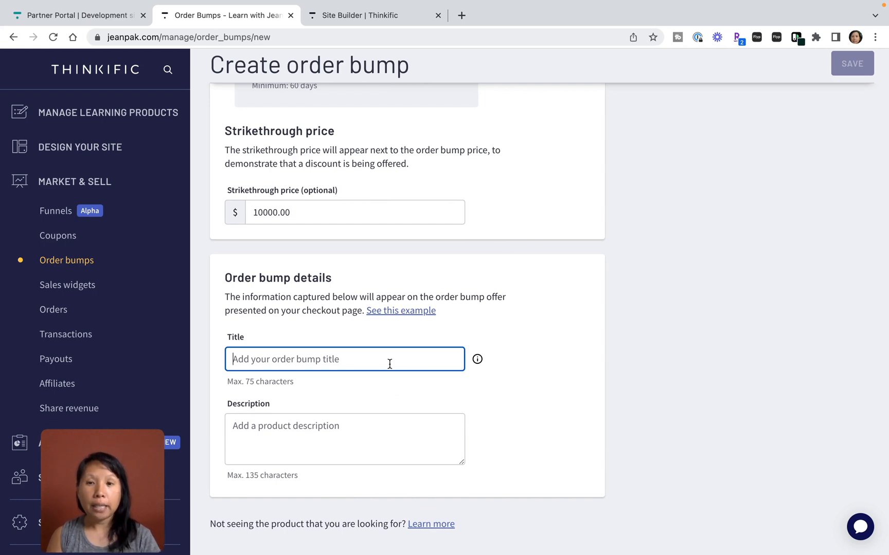
Title the order bump 'Sign up for Advanced Coaching'
type("Sign up for m")
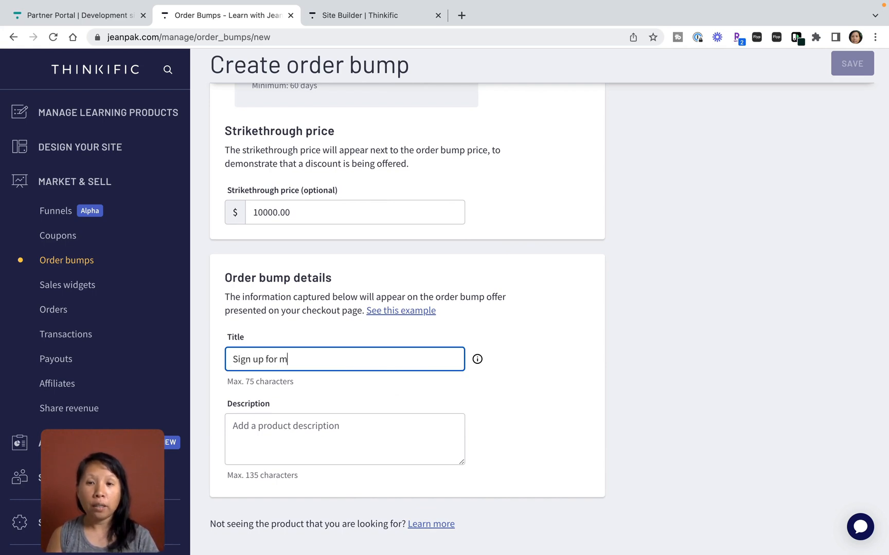
type("Advaned")
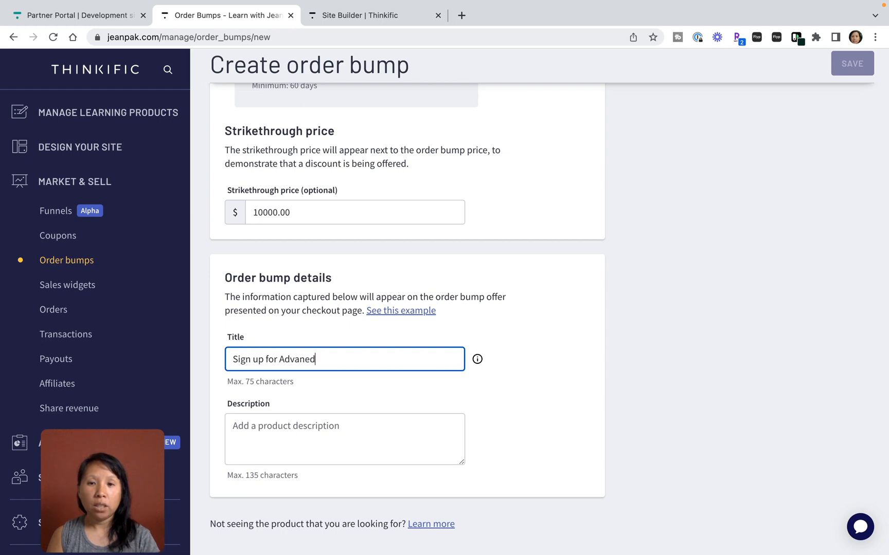
key("Backspace")
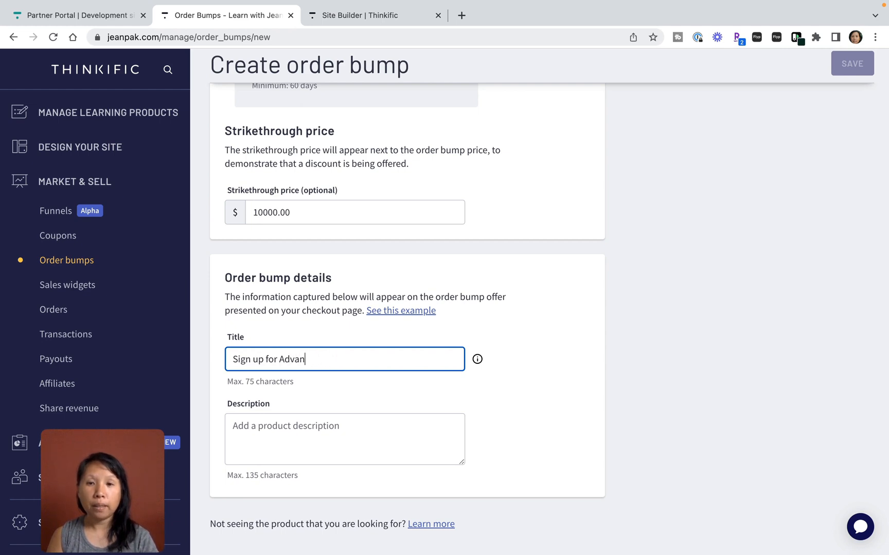
type("ced Coaching")
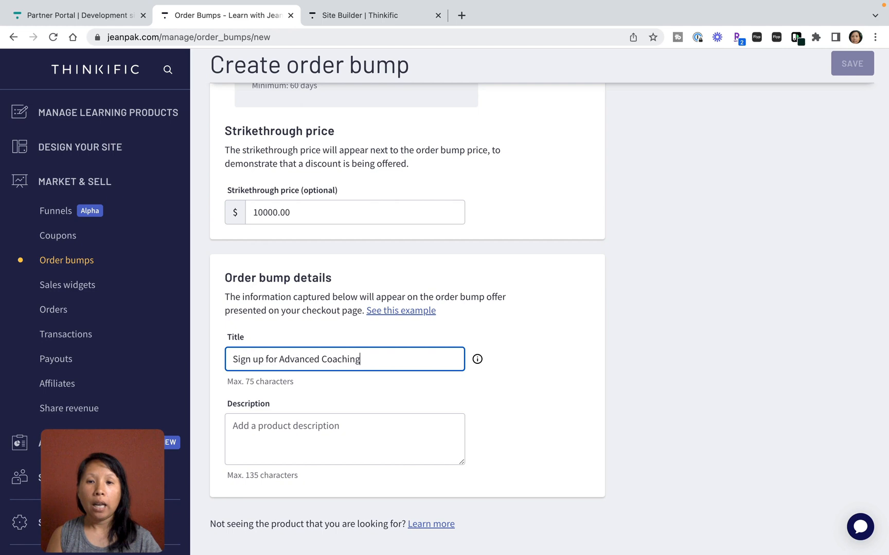
Enter placeholder description text 'ffdfdfdfPut some text he' and save the order bump
left_click(344, 439)
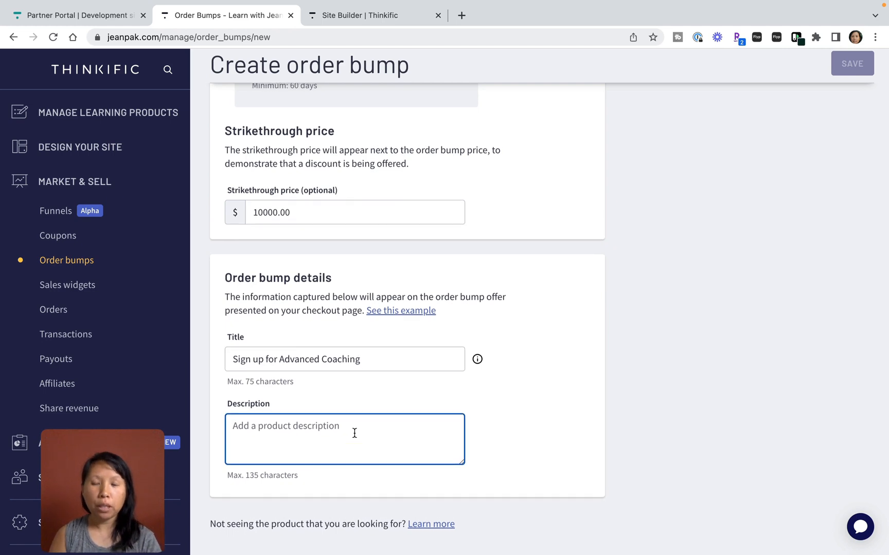
type("ffdfdfdf")
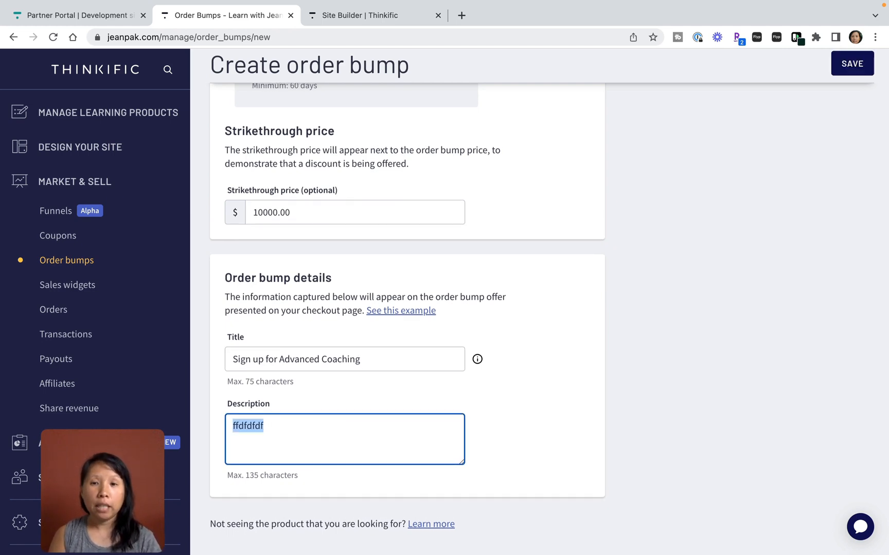
type("Put some text he")
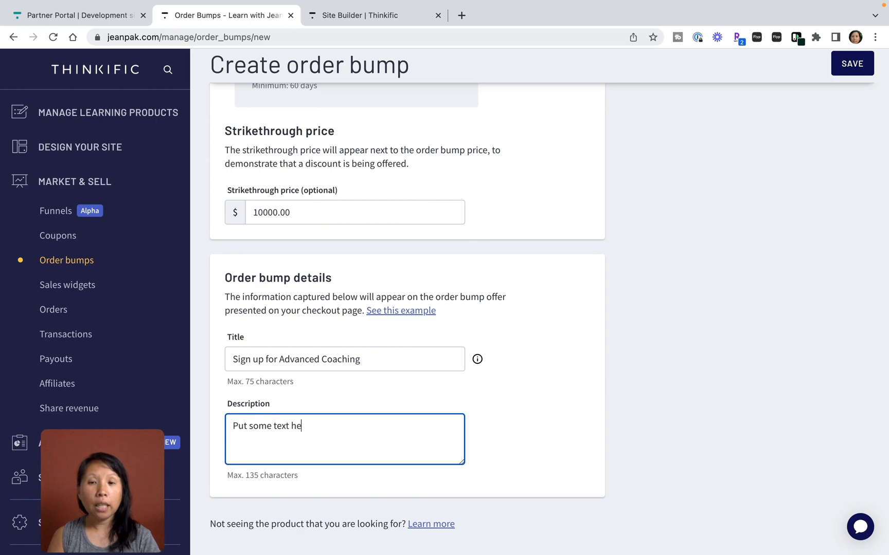
scroll("up", 3)
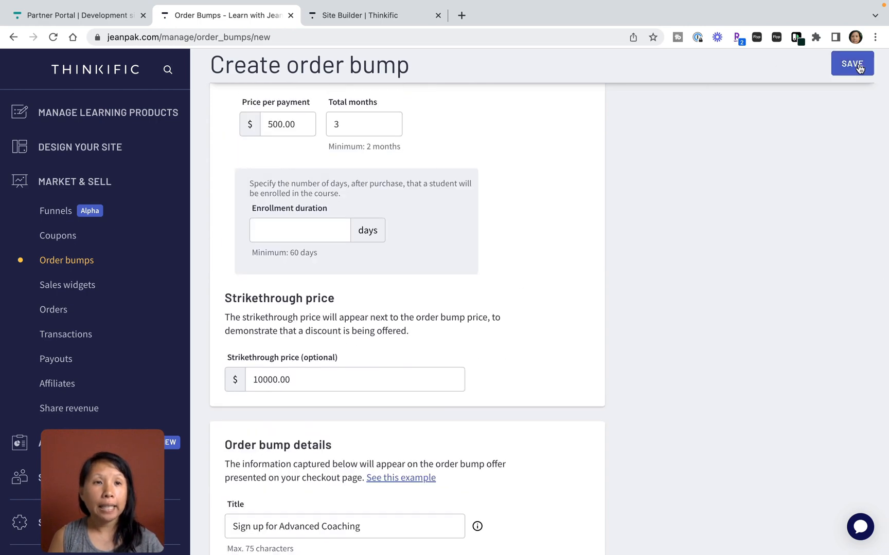
left_click(851, 63)
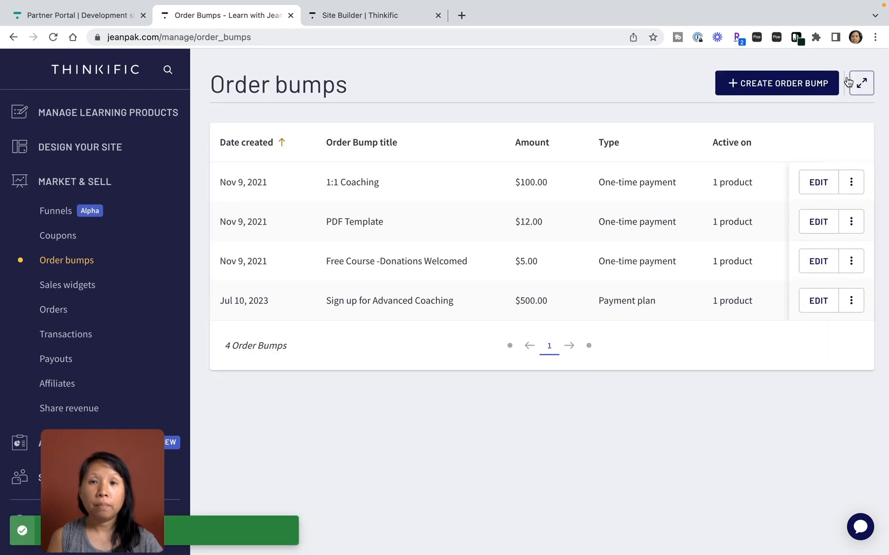